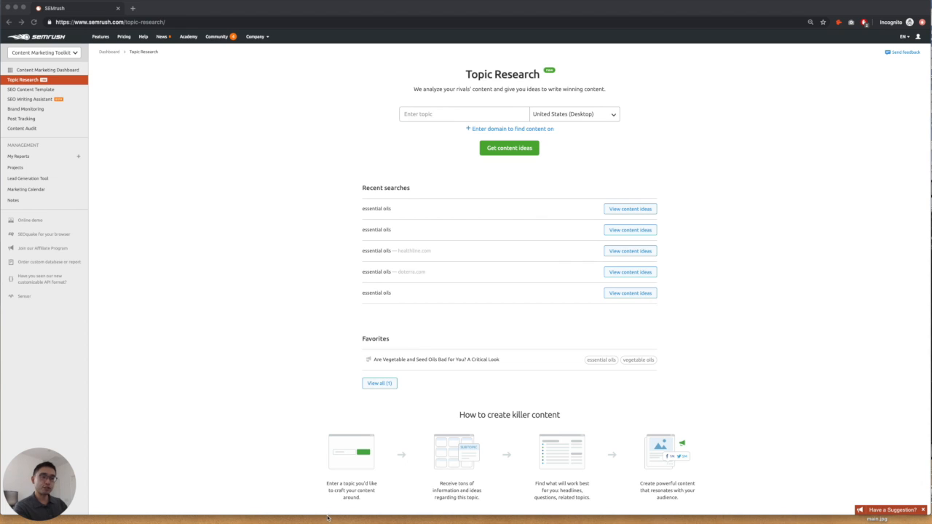
{"action": "mouse_move", "coordinate": [229, 414]}
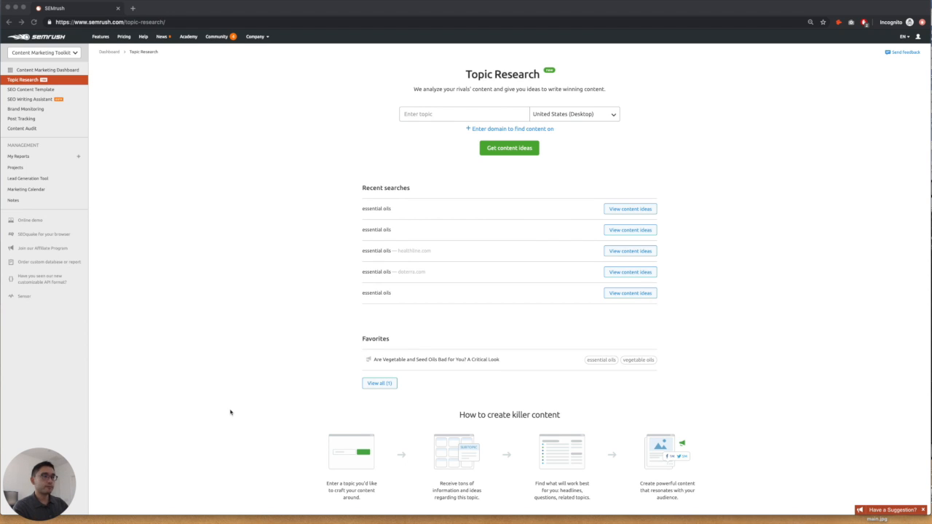
Step: Search Topic Research for 'essential oil' to get content idea cards
{"action": "left_click", "coordinate": [464, 114]}
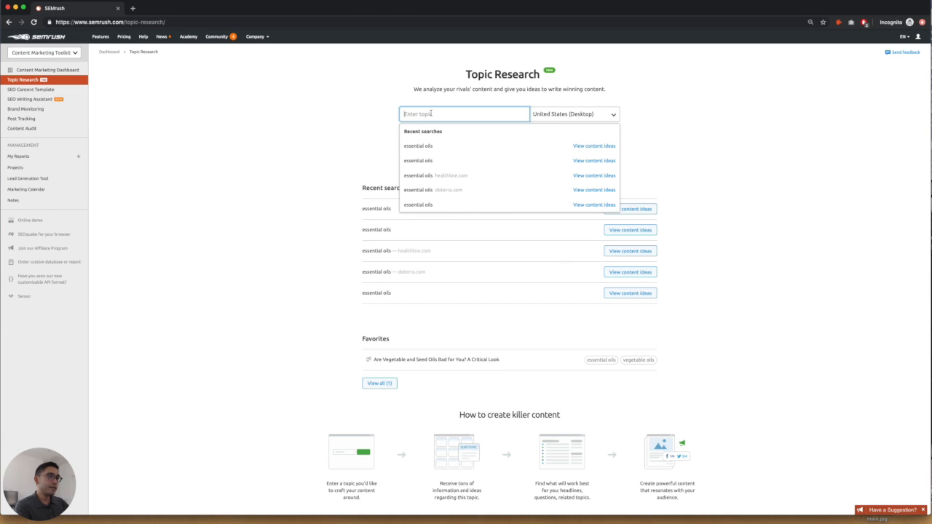
{"action": "type", "text": "essential oil"}
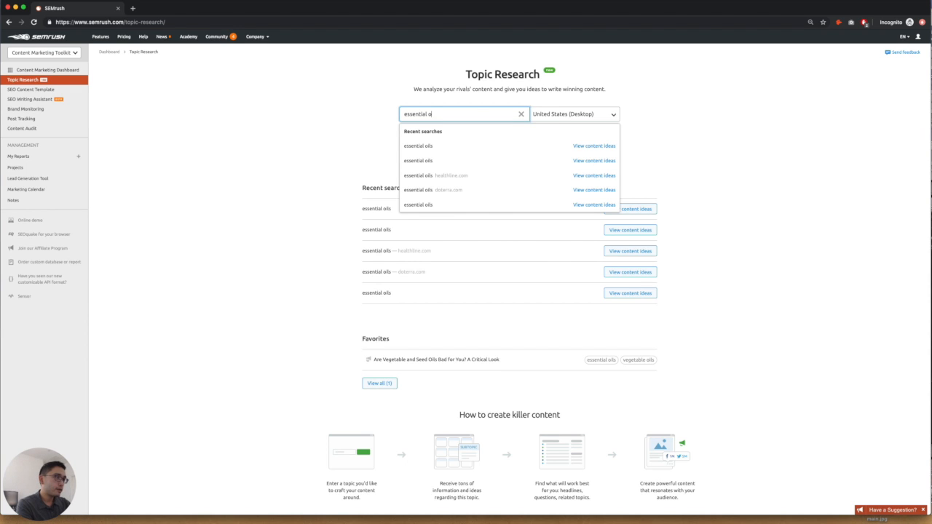
{"action": "key", "text": "Enter"}
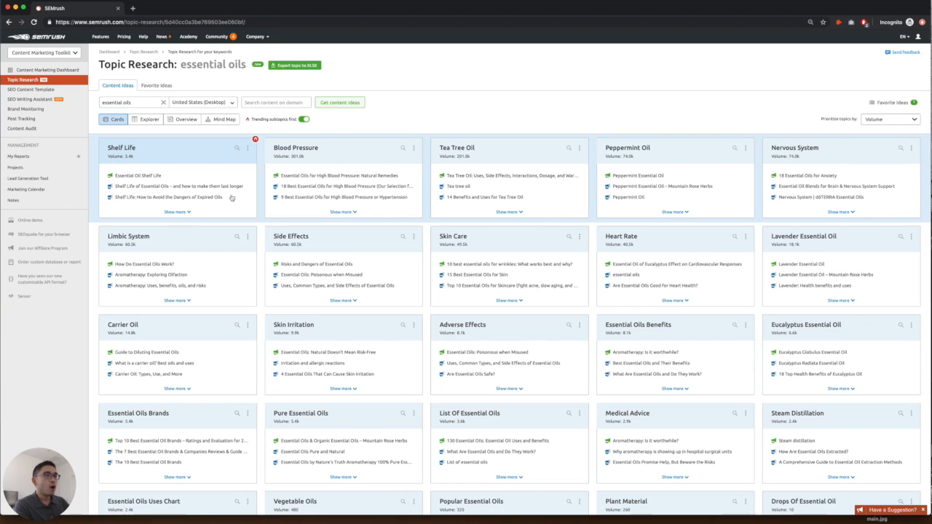
{"action": "mouse_move", "coordinate": [211, 204]}
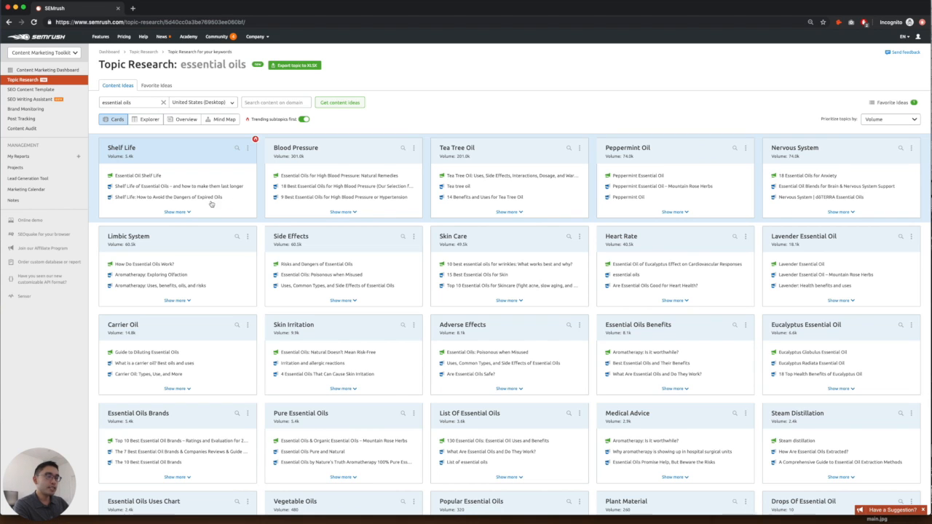
{"action": "mouse_move", "coordinate": [352, 353]}
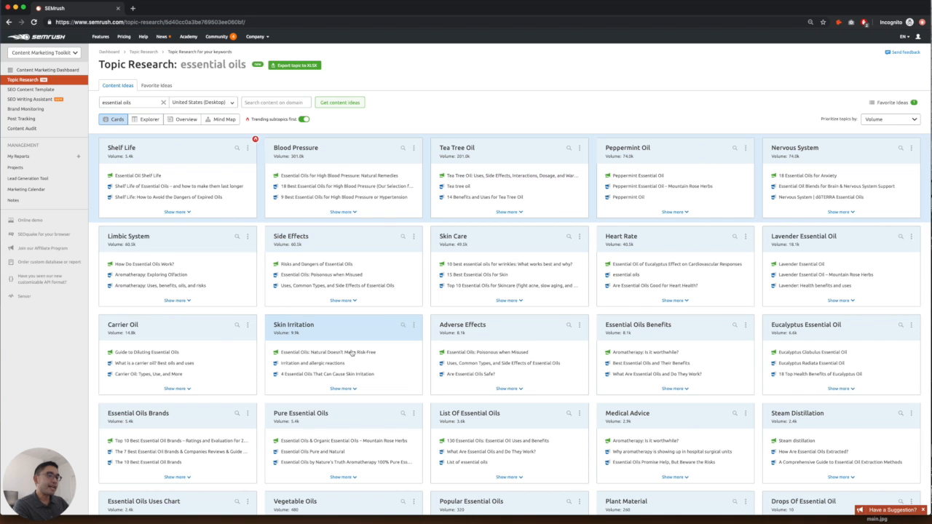
{"action": "scroll", "scroll_direction": "down", "scroll_amount": 3}
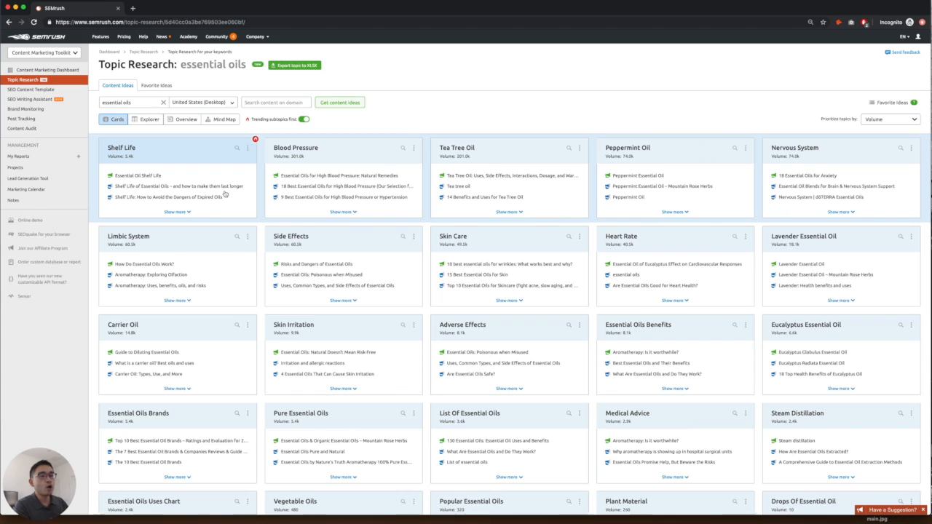
{"action": "mouse_move", "coordinate": [226, 193]}
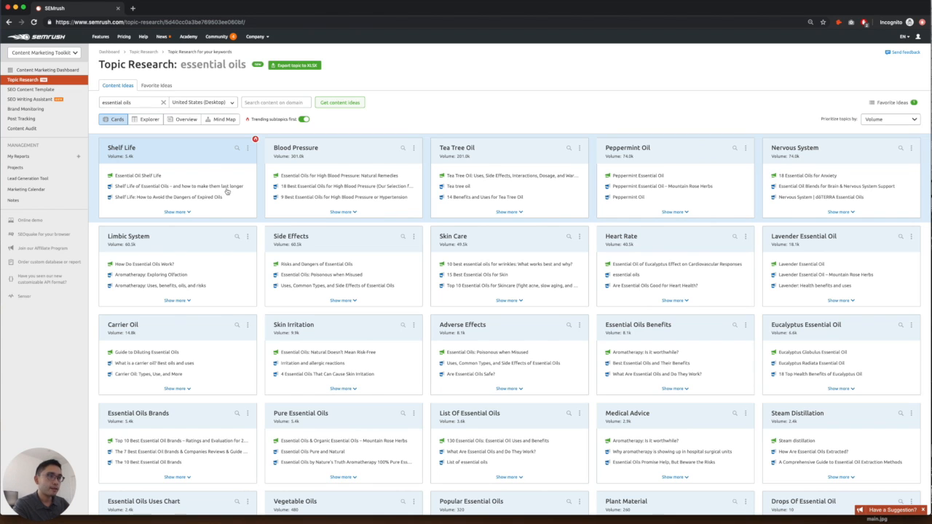
{"action": "mouse_move", "coordinate": [136, 155]}
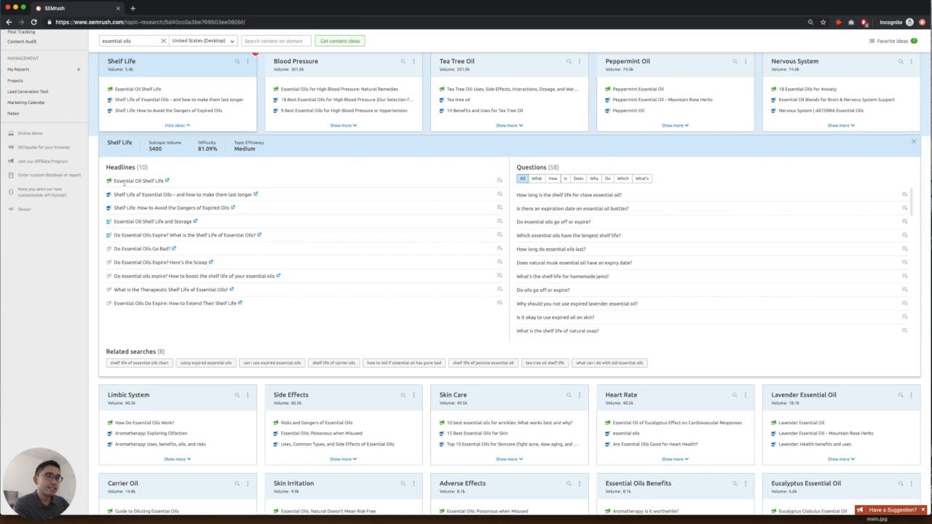
{"action": "mouse_move", "coordinate": [118, 286]}
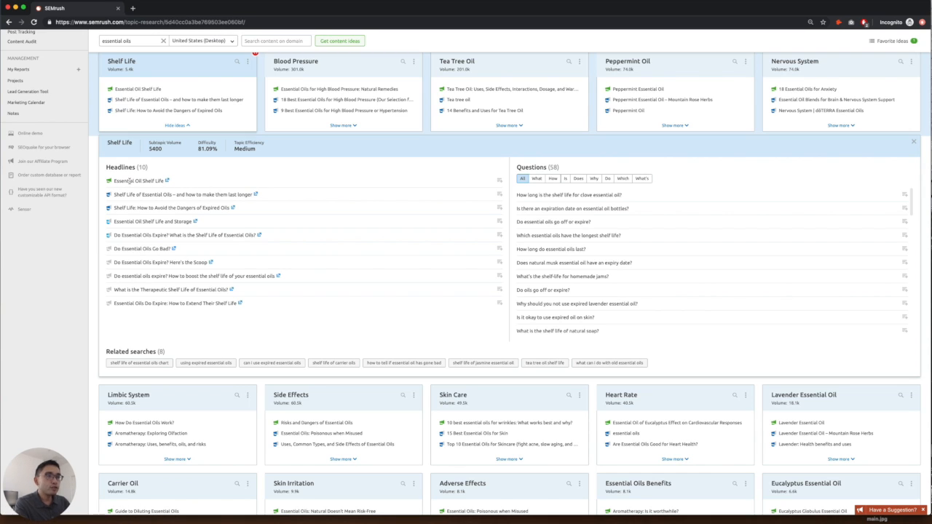
{"action": "mouse_move", "coordinate": [163, 296]}
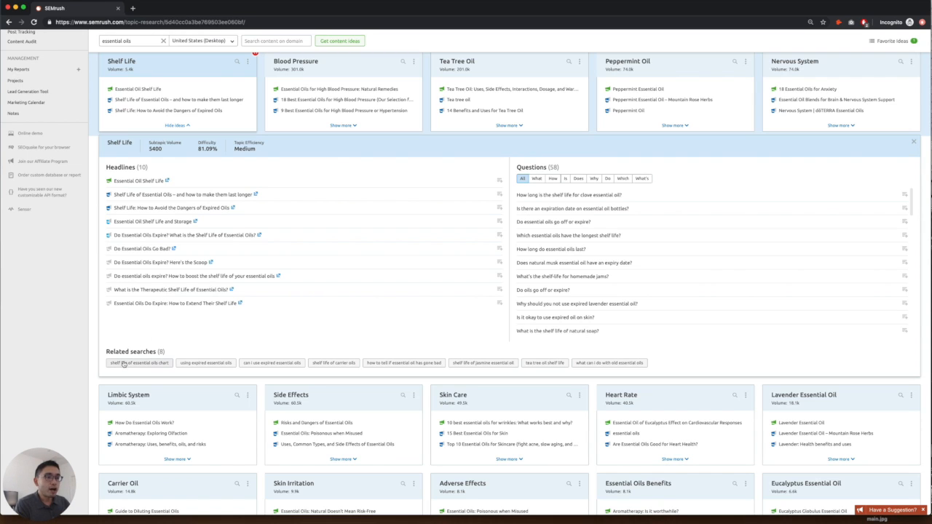
{"action": "mouse_move", "coordinate": [608, 363]}
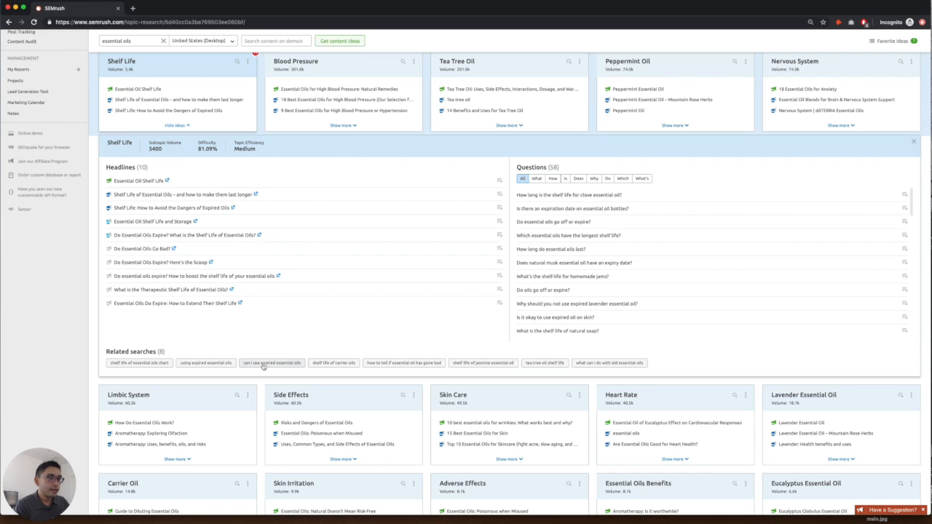
{"action": "mouse_move", "coordinate": [263, 368]}
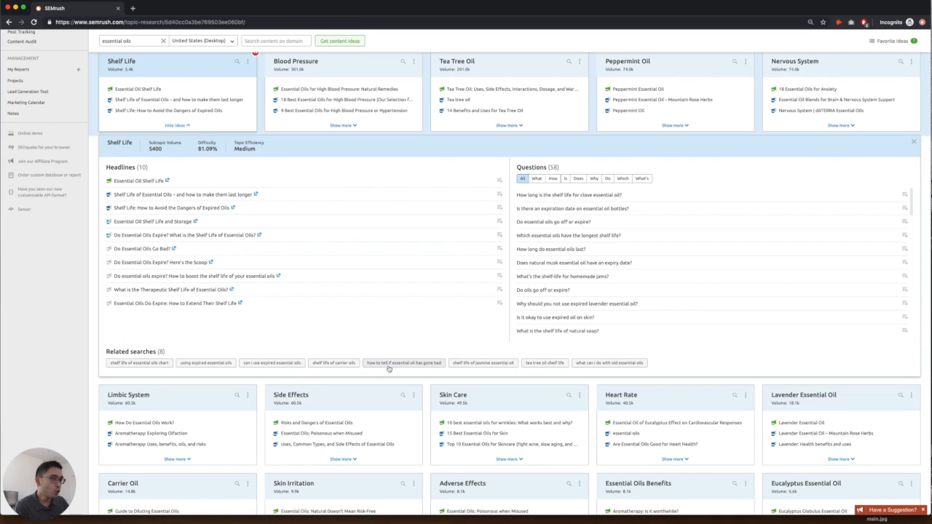
{"action": "mouse_move", "coordinate": [390, 368]}
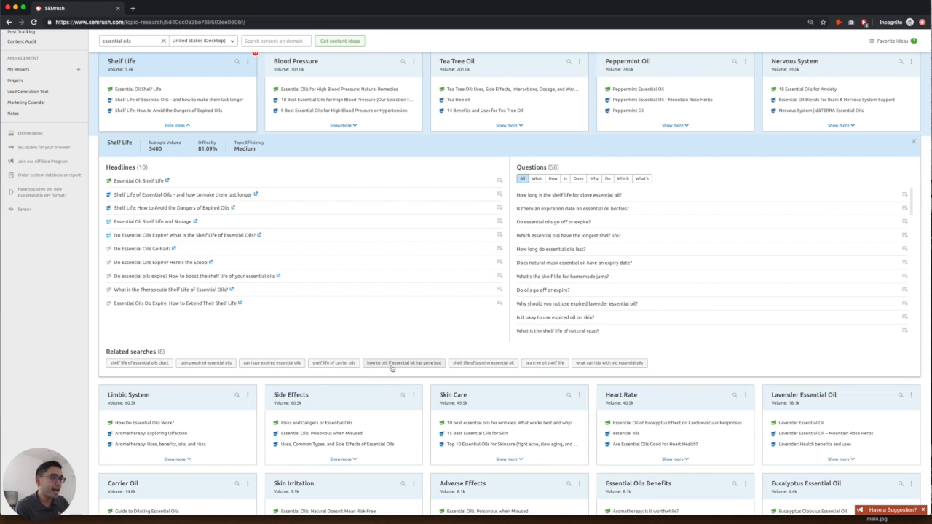
{"action": "mouse_move", "coordinate": [433, 367]}
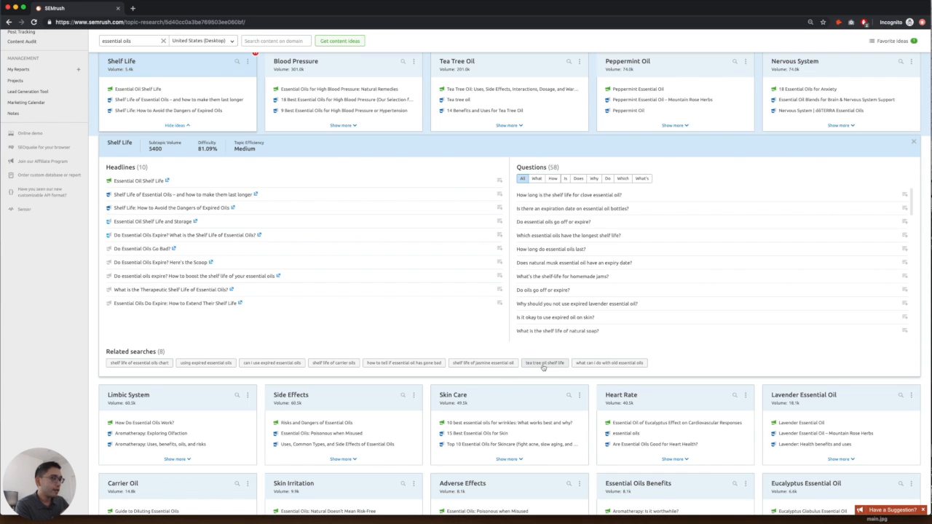
{"action": "mouse_move", "coordinate": [545, 367]}
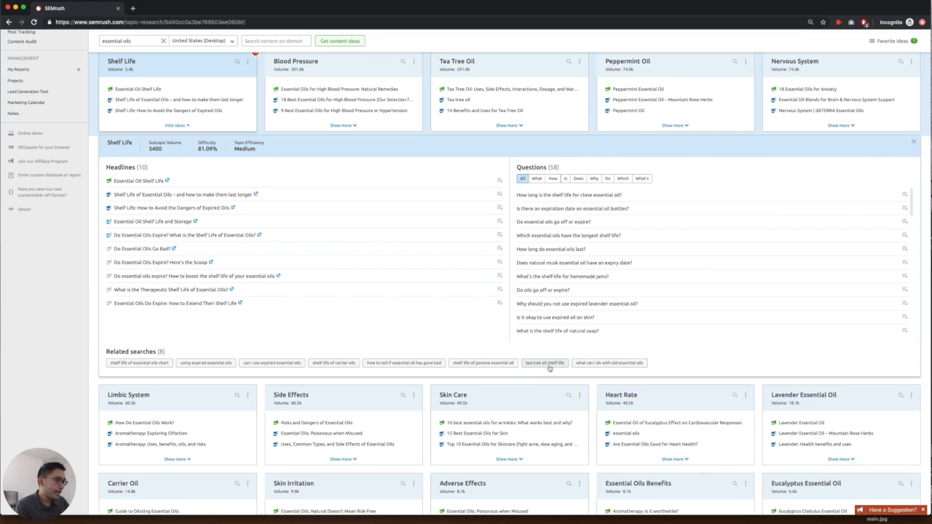
{"action": "mouse_move", "coordinate": [591, 368]}
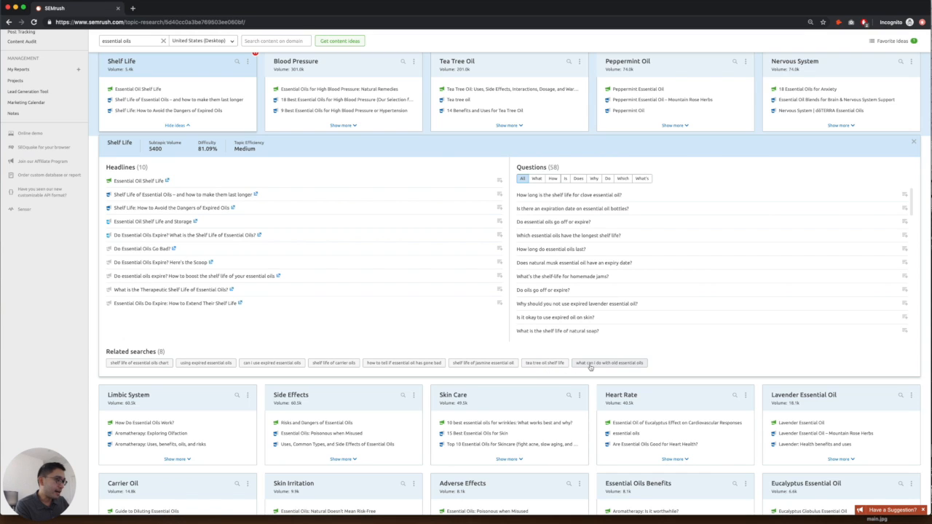
{"action": "mouse_move", "coordinate": [592, 367]}
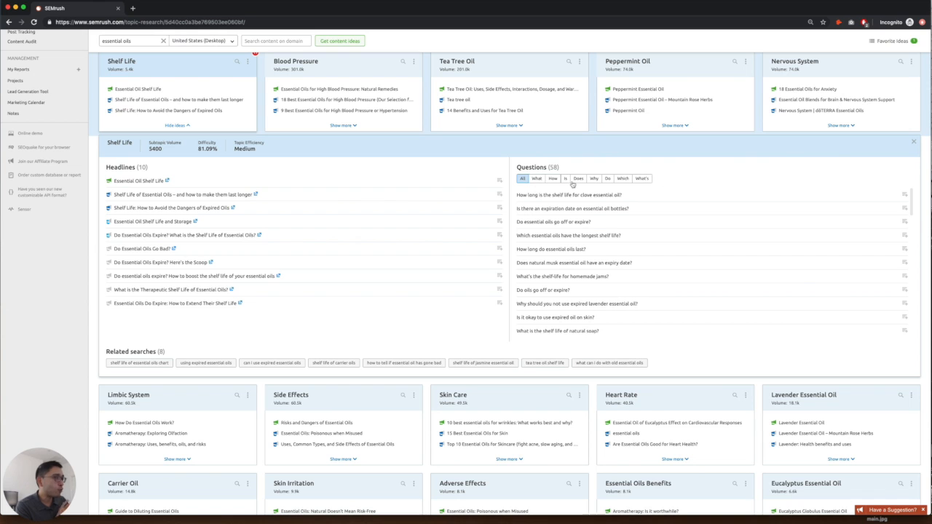
{"action": "scroll", "scroll_direction": "down", "scroll_amount": 3}
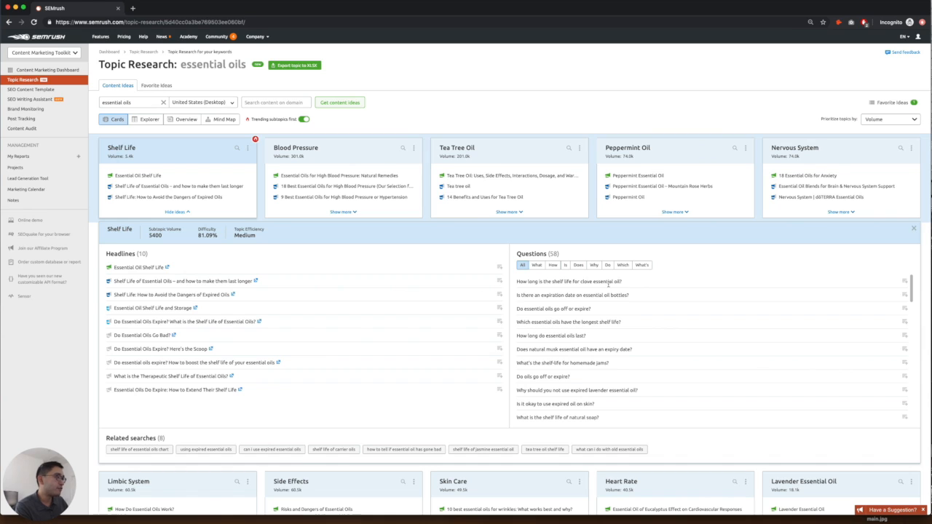
{"action": "mouse_move", "coordinate": [551, 308]}
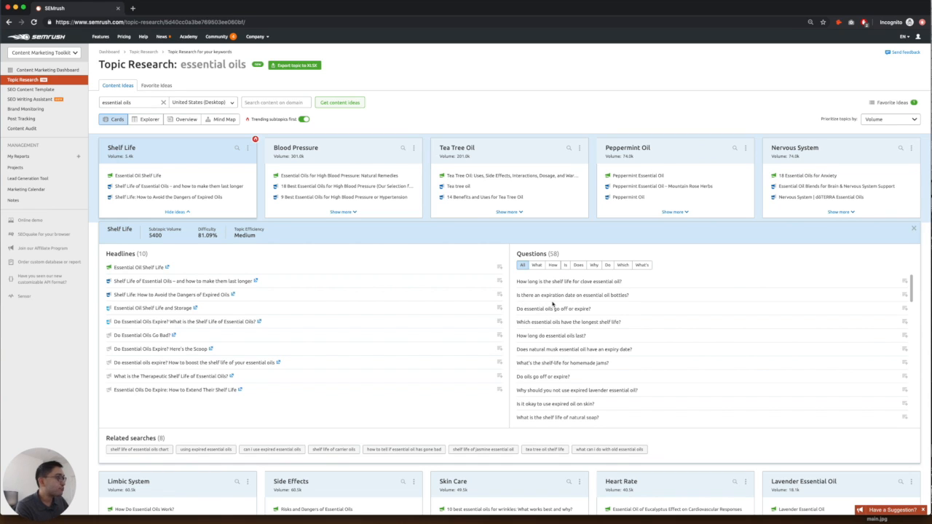
{"action": "mouse_move", "coordinate": [601, 302]}
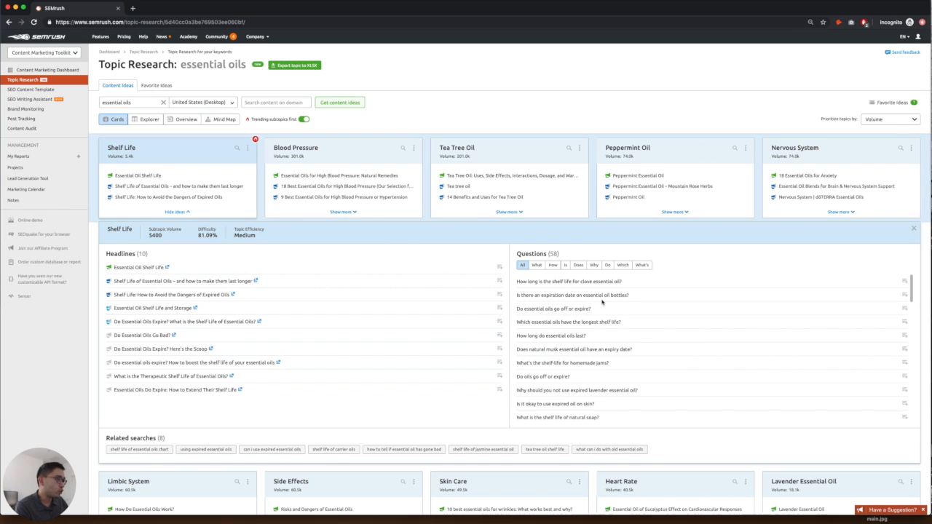
{"action": "mouse_move", "coordinate": [601, 303]}
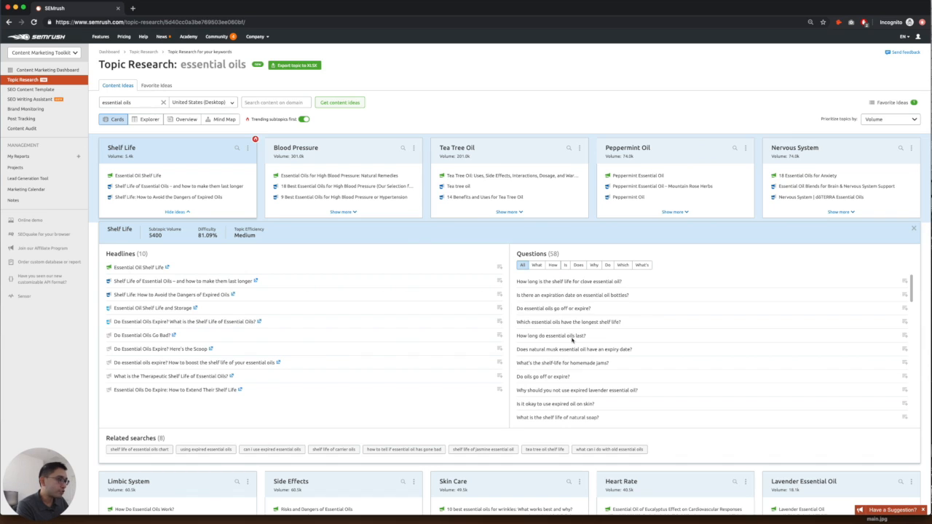
{"action": "scroll", "scroll_direction": "down", "scroll_amount": 3}
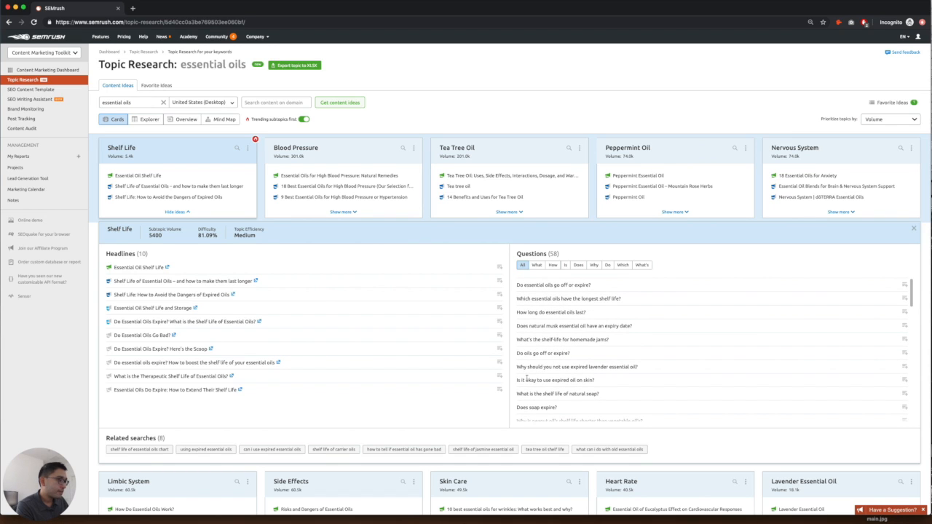
{"action": "mouse_move", "coordinate": [564, 388]}
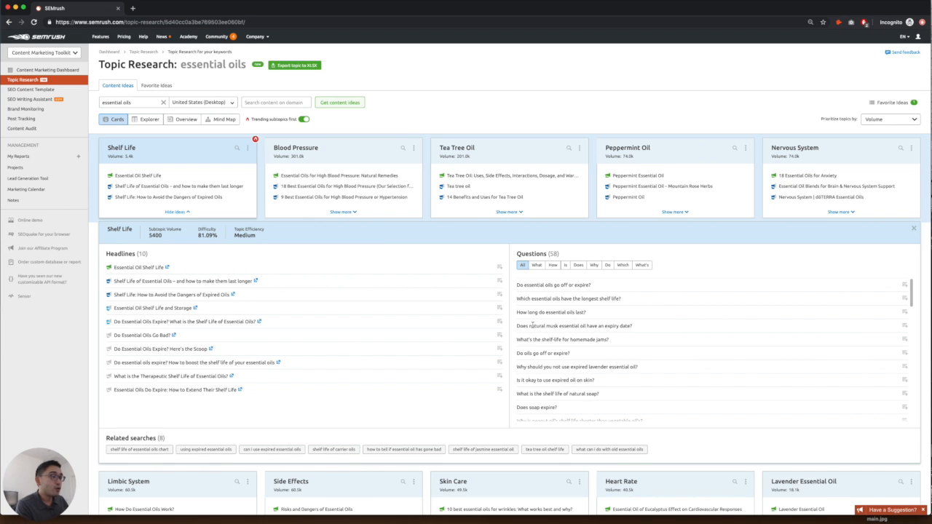
{"action": "mouse_move", "coordinate": [533, 308]}
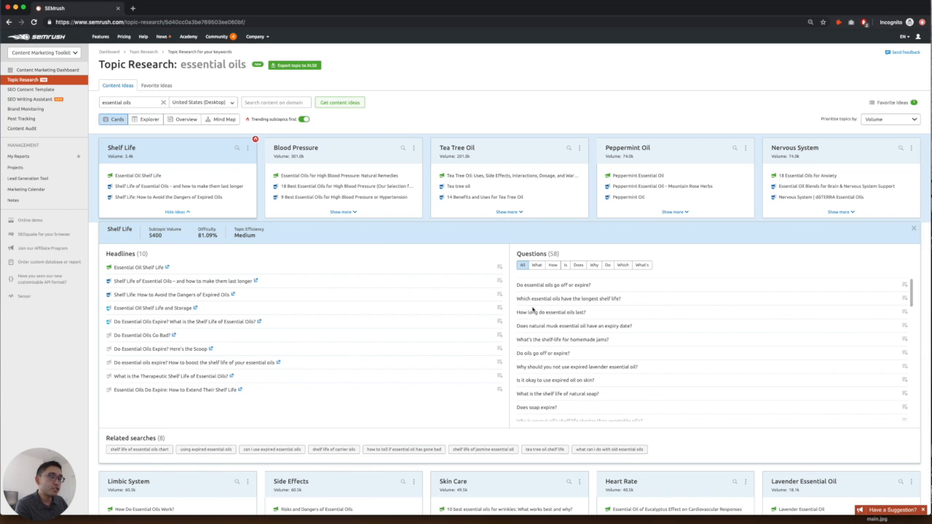
{"action": "scroll", "scroll_direction": "down", "scroll_amount": 3}
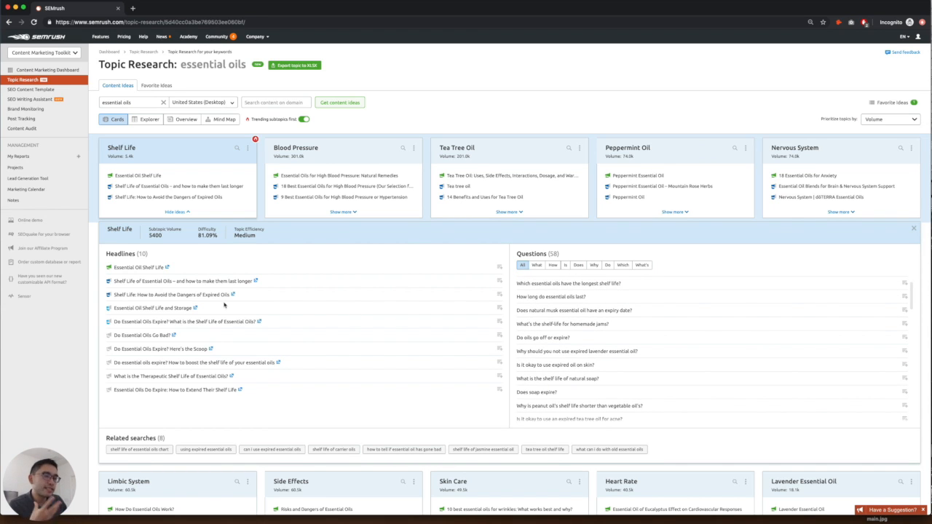
{"action": "mouse_move", "coordinate": [252, 289]}
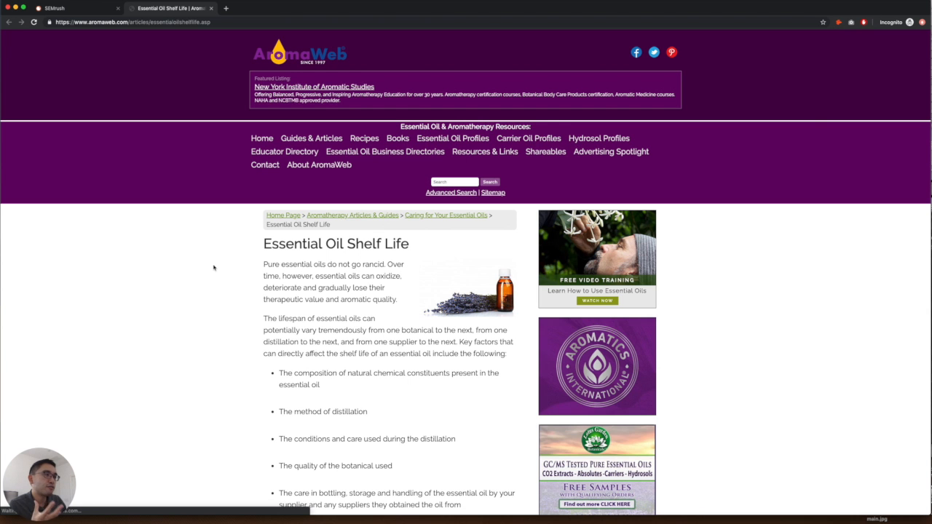
{"action": "mouse_move", "coordinate": [280, 268]}
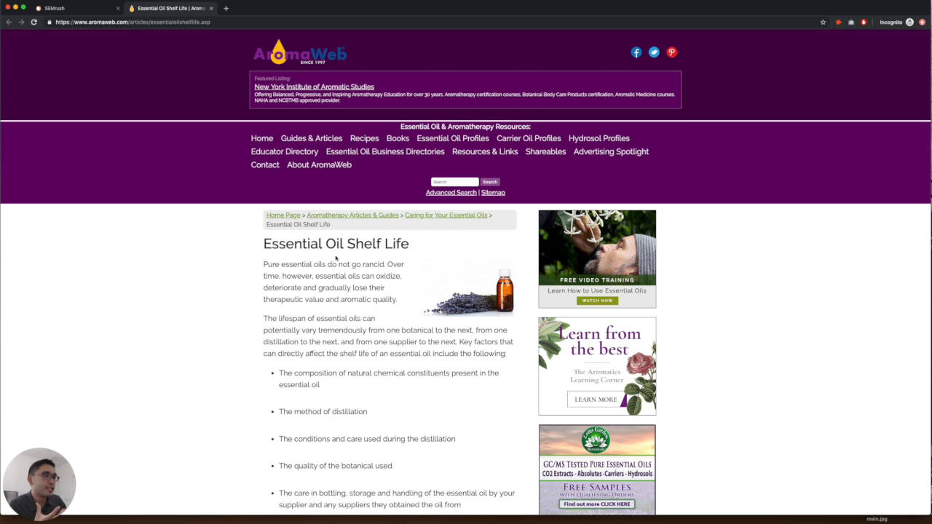
Step: Read the Essential Oil Shelf Life article to the end, then return to the SEMrush results
{"action": "scroll", "scroll_direction": "down", "scroll_amount": 3}
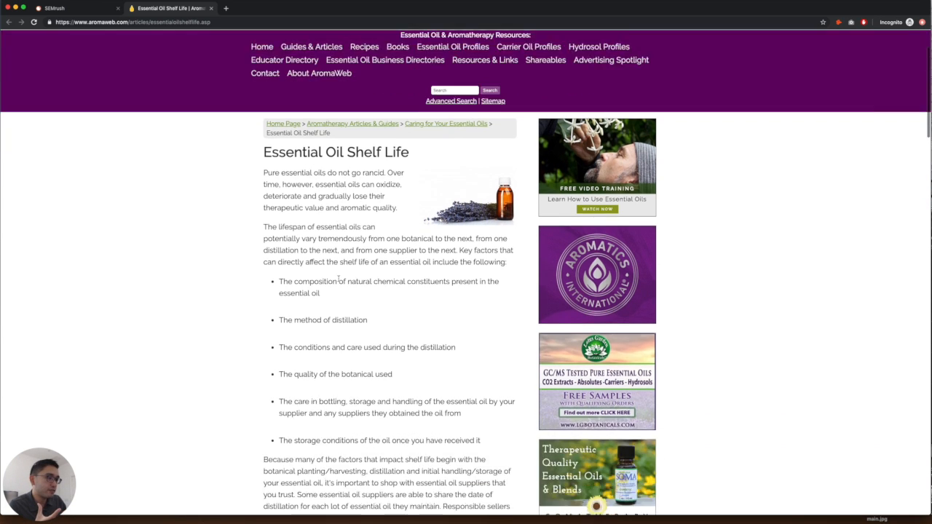
{"action": "scroll", "scroll_direction": "down", "scroll_amount": 3}
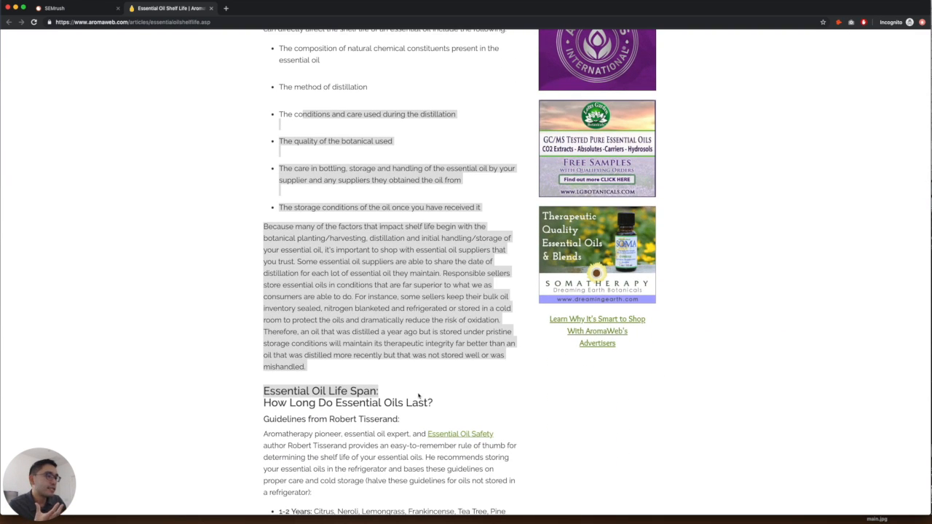
{"action": "scroll", "scroll_direction": "down", "scroll_amount": 3}
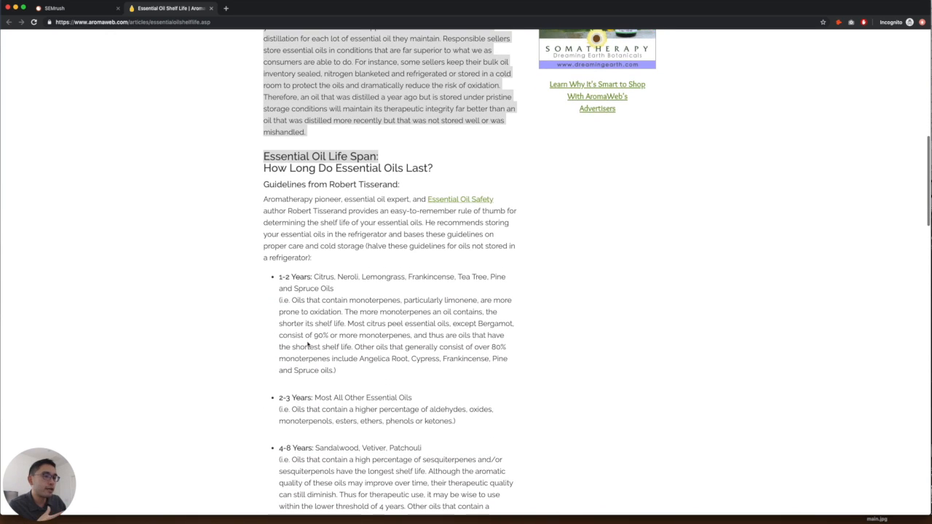
{"action": "scroll", "scroll_direction": "down", "scroll_amount": 3}
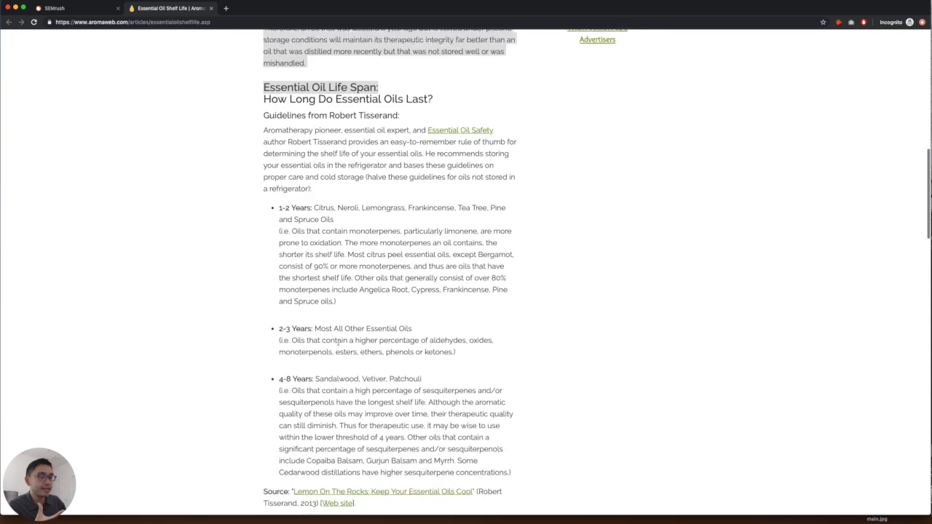
{"action": "scroll", "scroll_direction": "down", "scroll_amount": 3}
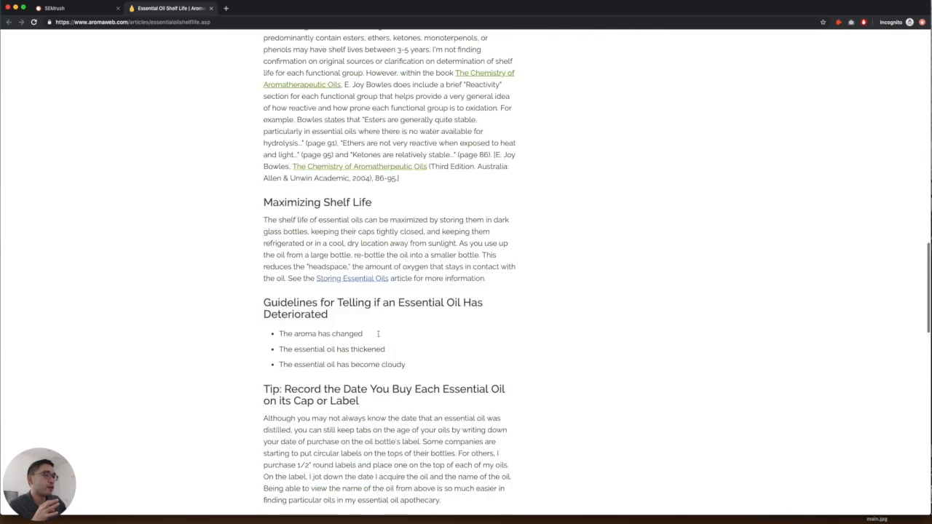
{"action": "scroll", "scroll_direction": "down", "scroll_amount": 3}
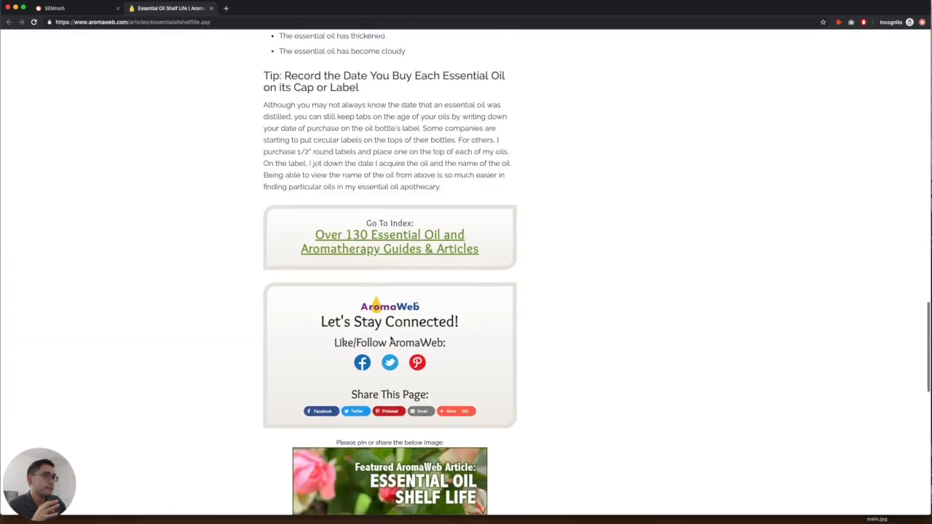
{"action": "left_click", "coordinate": [54, 8]}
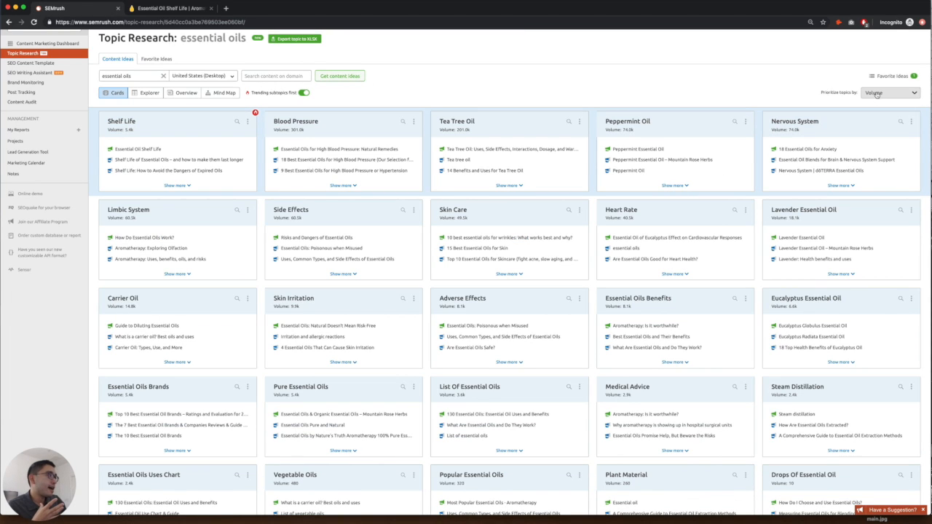
Step: Prioritize the essential oils subtopic cards by Difficulty instead of volume
{"action": "left_click", "coordinate": [889, 92]}
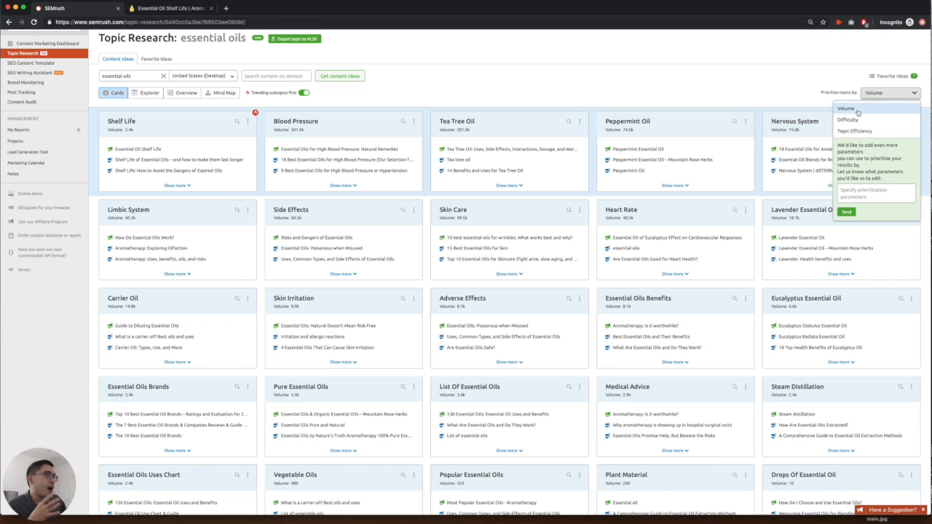
{"action": "left_click", "coordinate": [848, 120]}
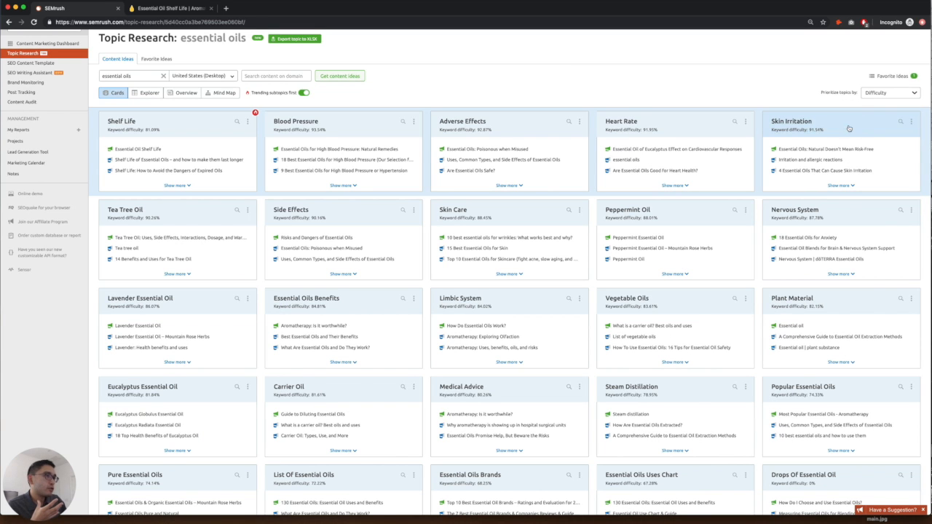
{"action": "mouse_move", "coordinate": [380, 206]}
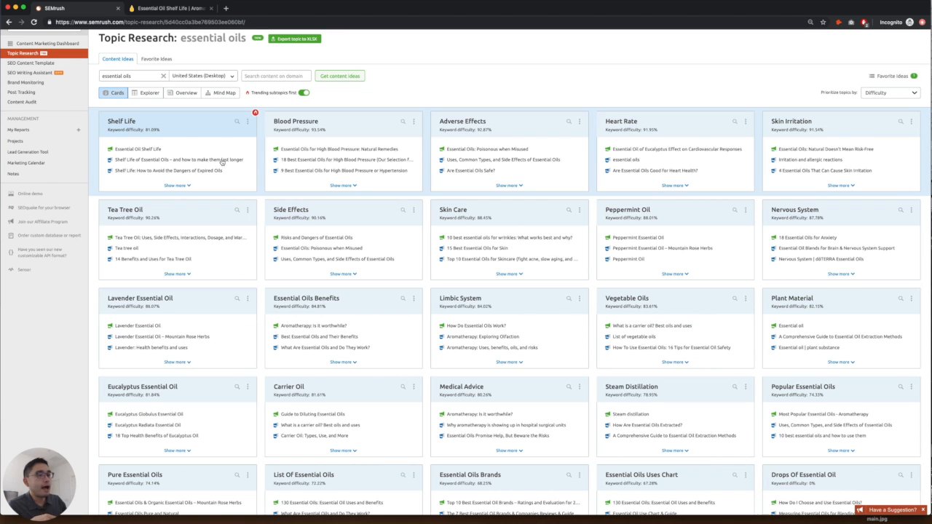
{"action": "mouse_move", "coordinate": [361, 166]}
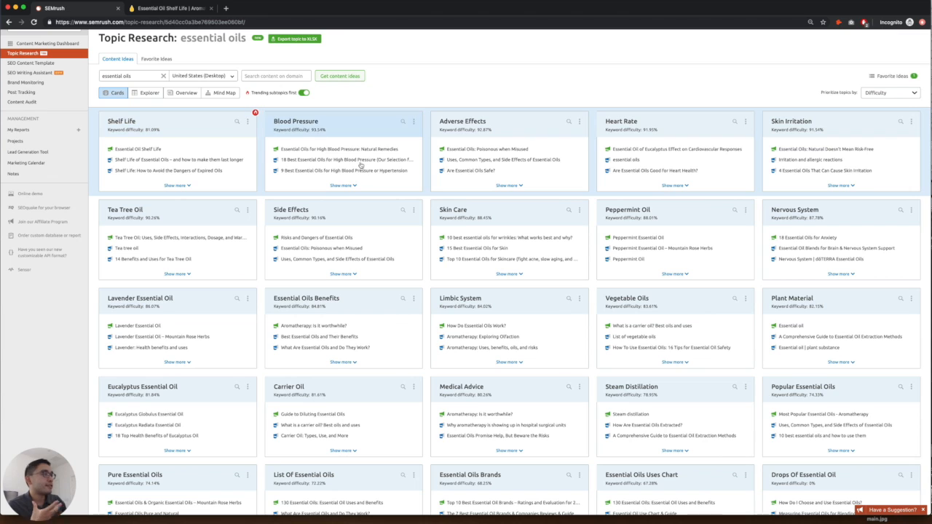
{"action": "mouse_move", "coordinate": [420, 149]}
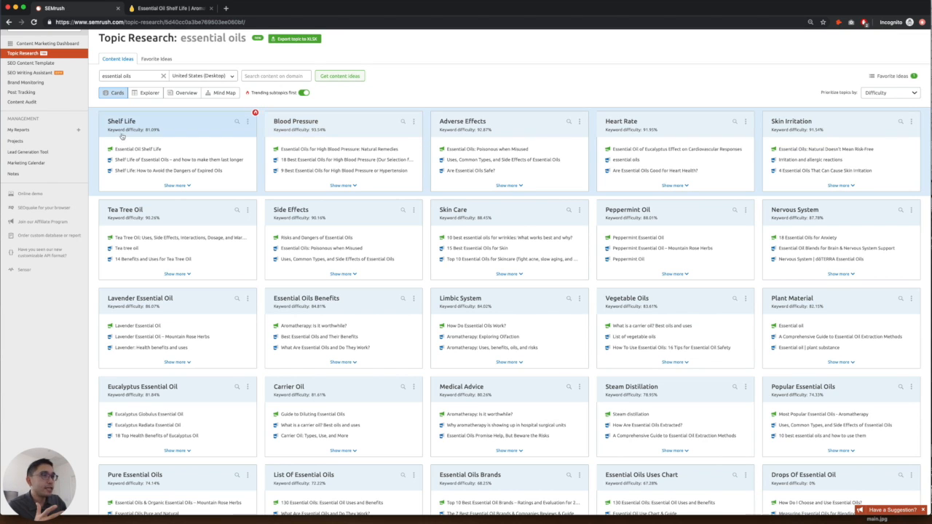
{"action": "mouse_move", "coordinate": [333, 133]}
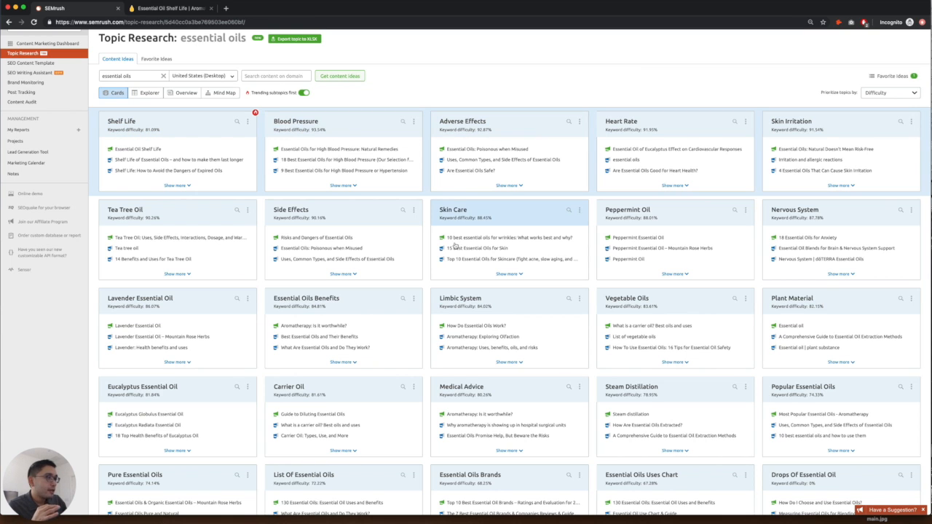
Step: Scroll the difficulty-ranked cards to lower-difficulty subtopics like Essential Oils Walmart and Citrus Oils
{"action": "scroll", "scroll_direction": "down", "scroll_amount": 3}
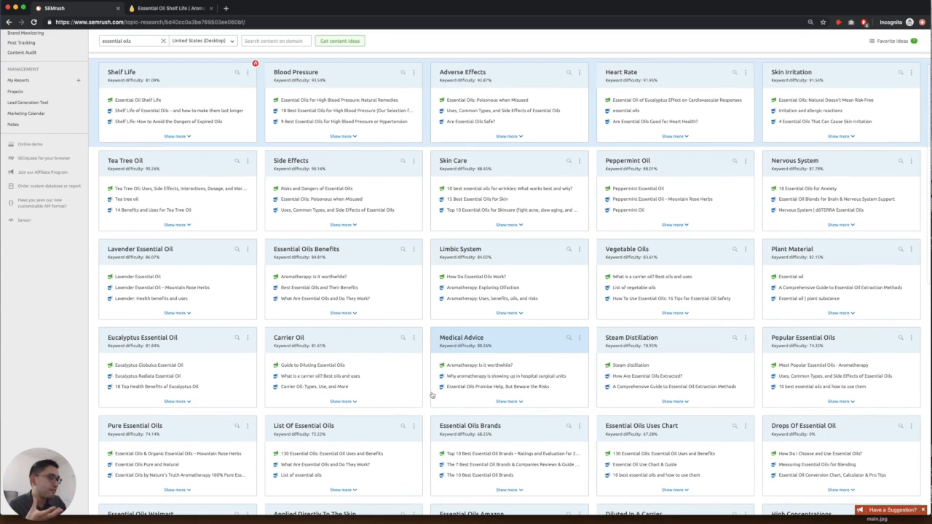
{"action": "scroll", "scroll_direction": "down", "scroll_amount": 3}
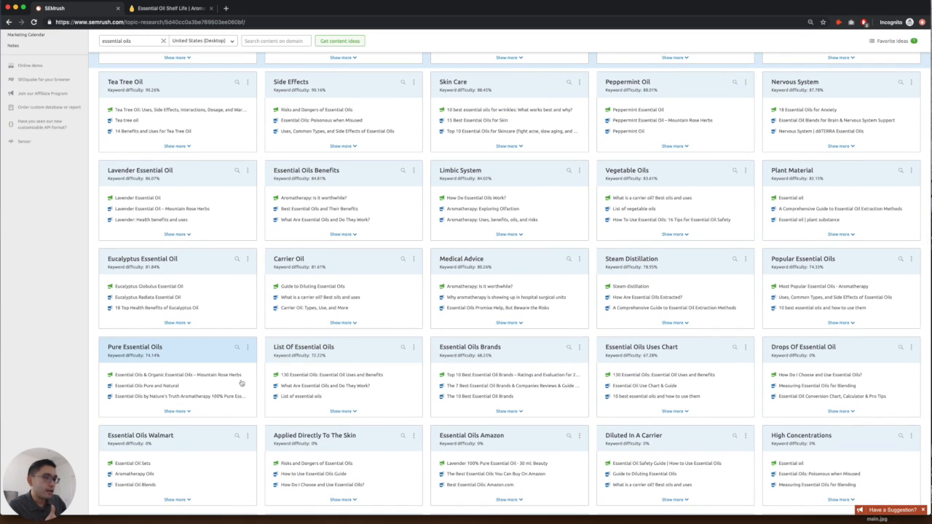
{"action": "scroll", "scroll_direction": "down", "scroll_amount": 3}
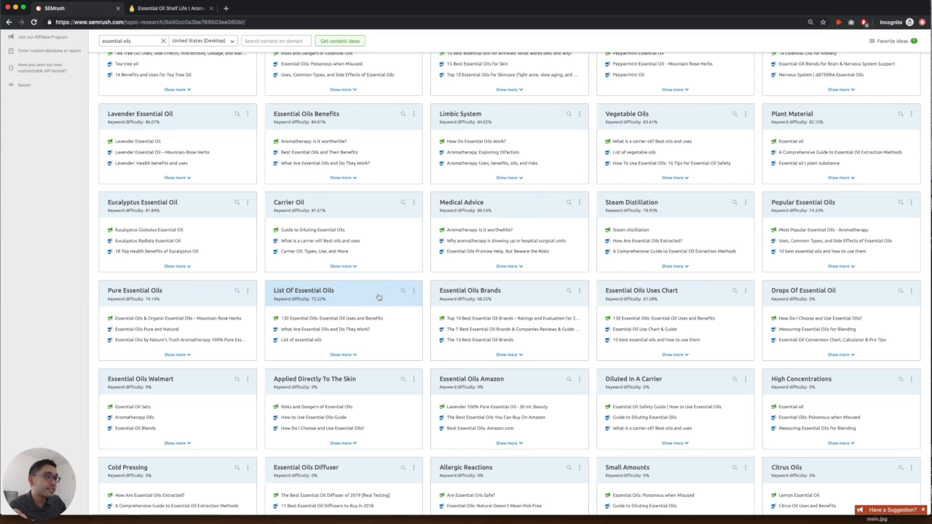
{"action": "mouse_move", "coordinate": [361, 298]}
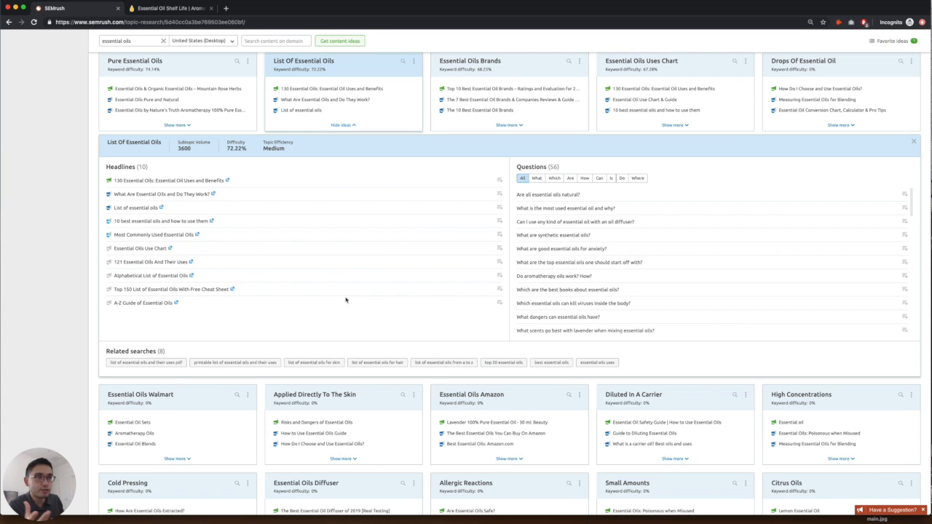
{"action": "mouse_move", "coordinate": [319, 264]}
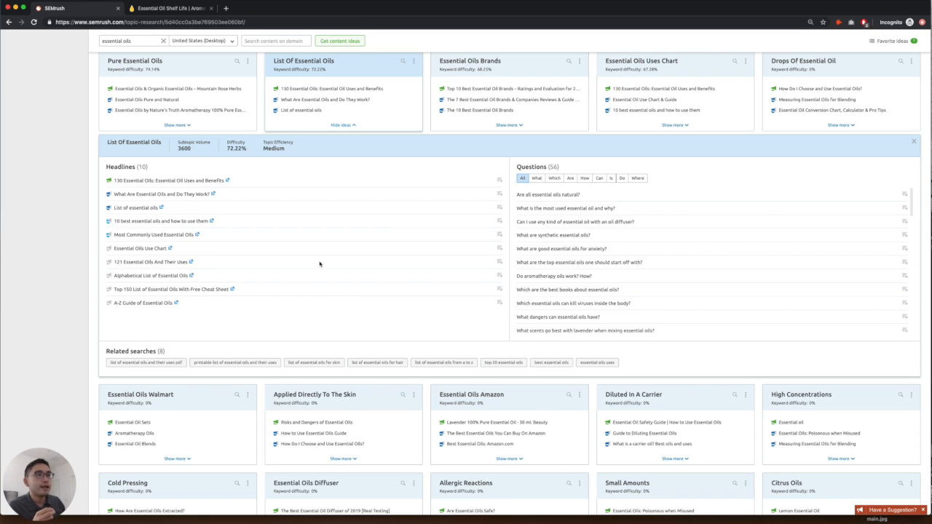
{"action": "mouse_move", "coordinate": [131, 306]}
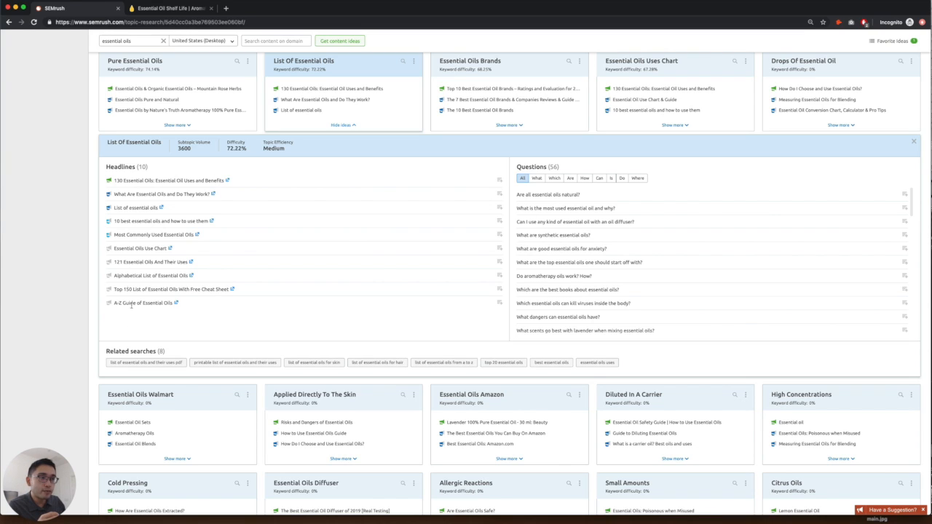
{"action": "mouse_move", "coordinate": [150, 204]}
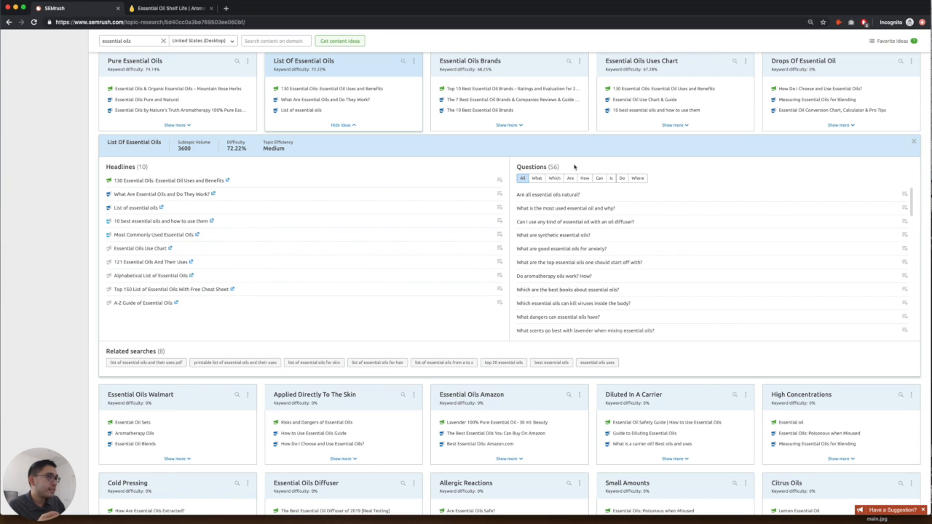
{"action": "mouse_move", "coordinate": [584, 299]}
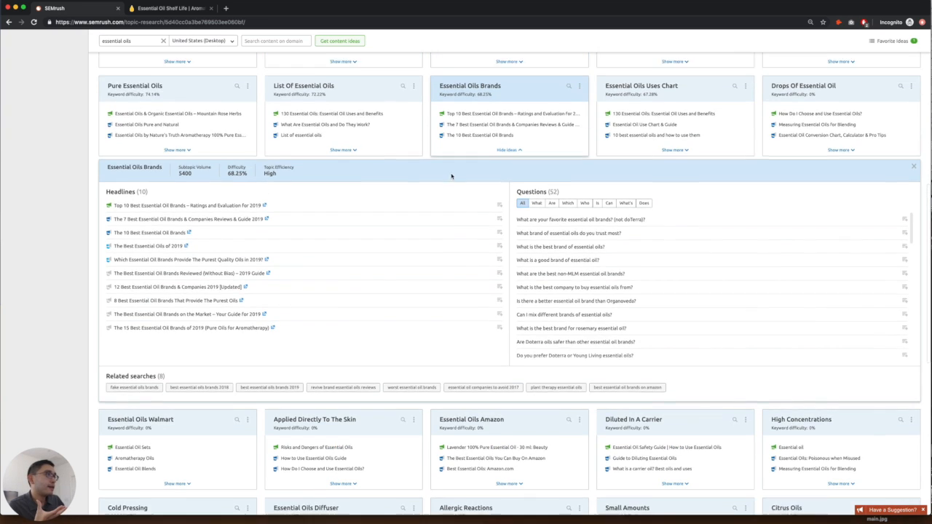
Step: Scroll down to the Essential Oils Brands card with 68.25% difficulty
{"action": "scroll", "scroll_direction": "down", "scroll_amount": 3}
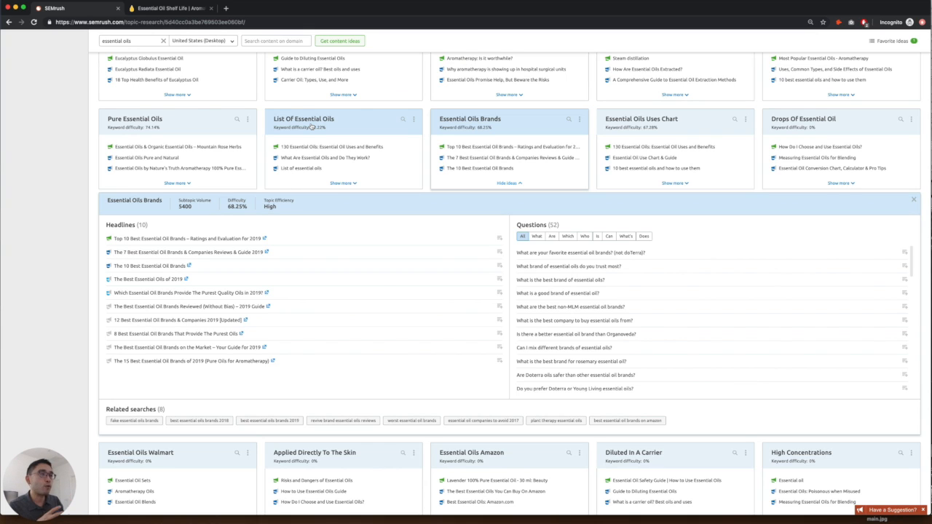
Step: Scroll to the end of the card grid, reaching the 0%-difficulty Essential Oils Including subtopic
{"action": "scroll", "scroll_direction": "down", "scroll_amount": 3}
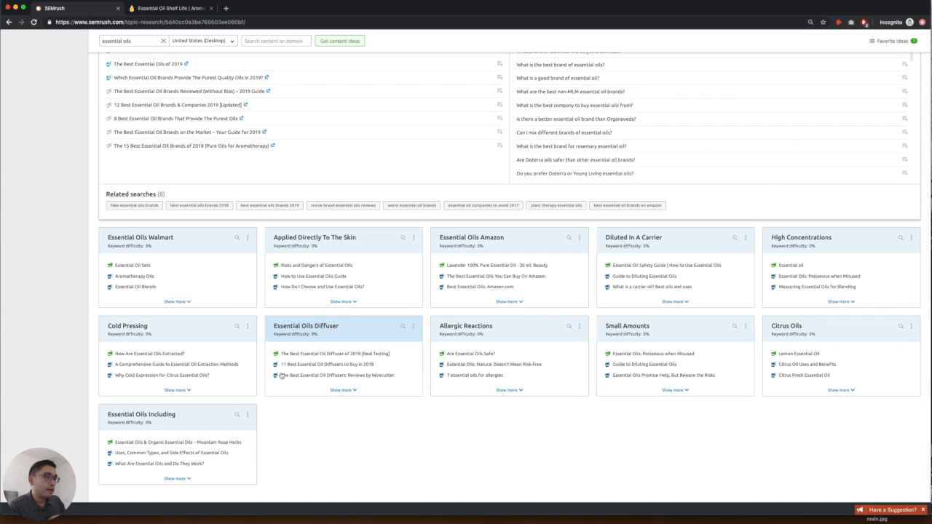
{"action": "mouse_move", "coordinate": [336, 333]}
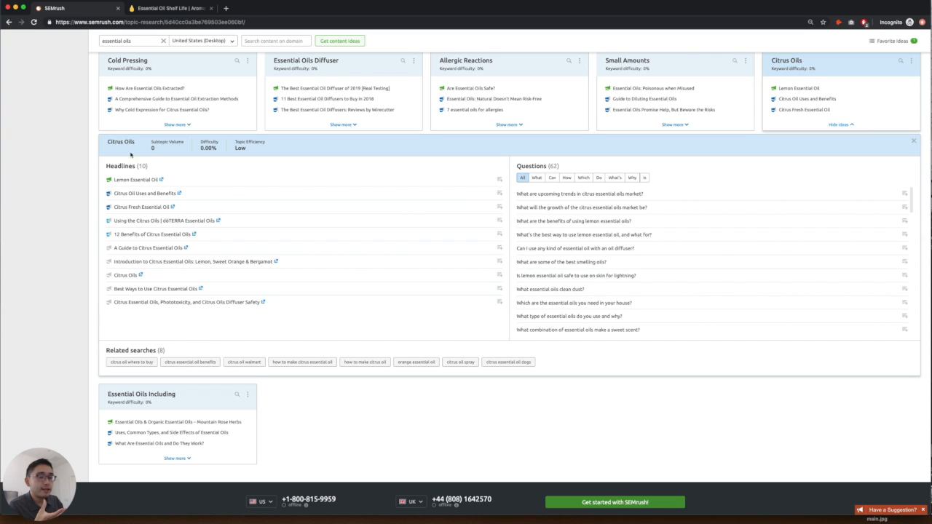
{"action": "mouse_move", "coordinate": [148, 180]}
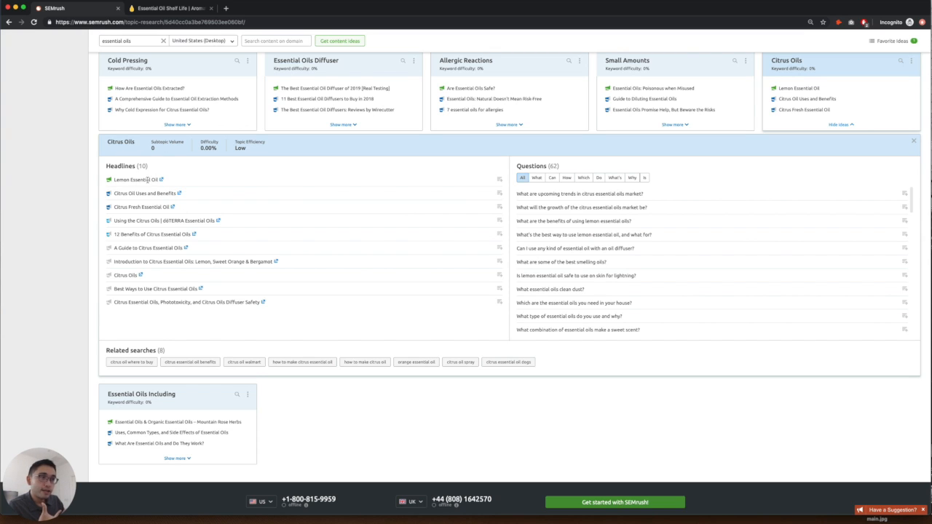
{"action": "mouse_move", "coordinate": [165, 186]}
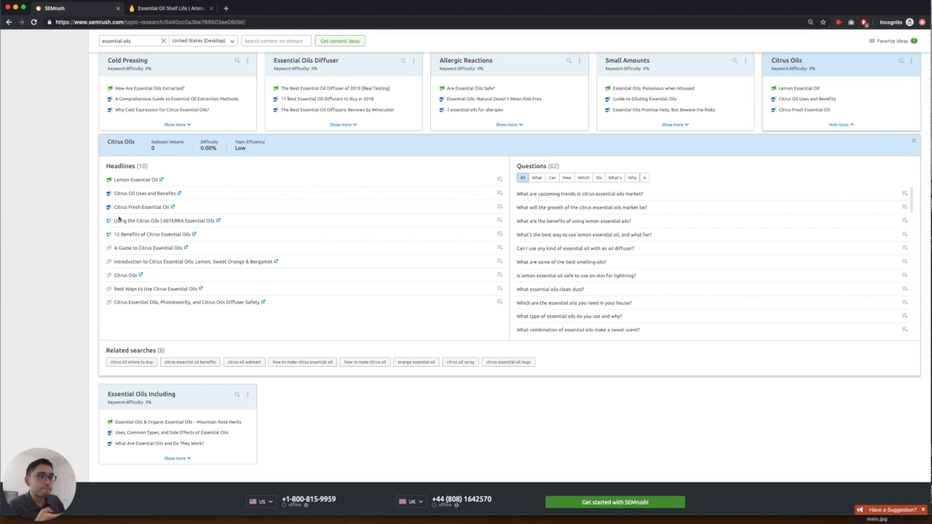
{"action": "mouse_move", "coordinate": [133, 370]}
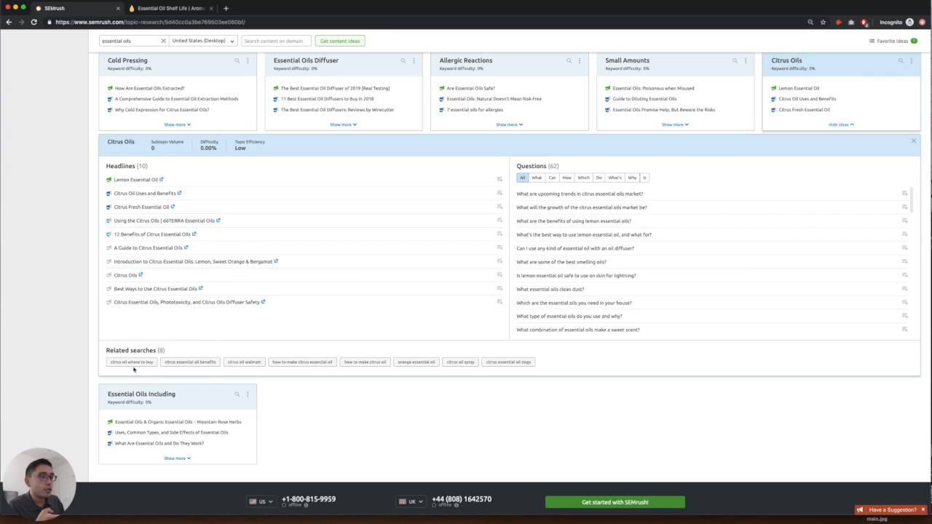
{"action": "mouse_move", "coordinate": [214, 372]}
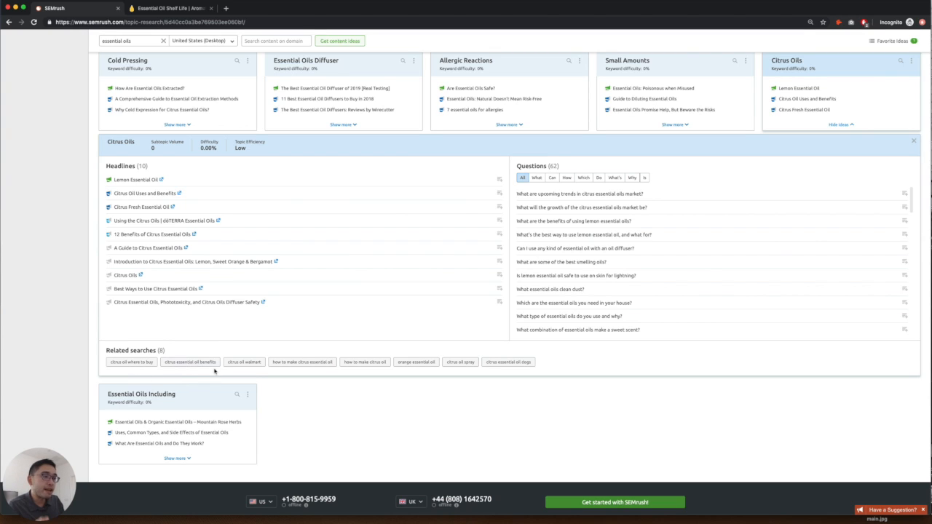
{"action": "mouse_move", "coordinate": [301, 362]}
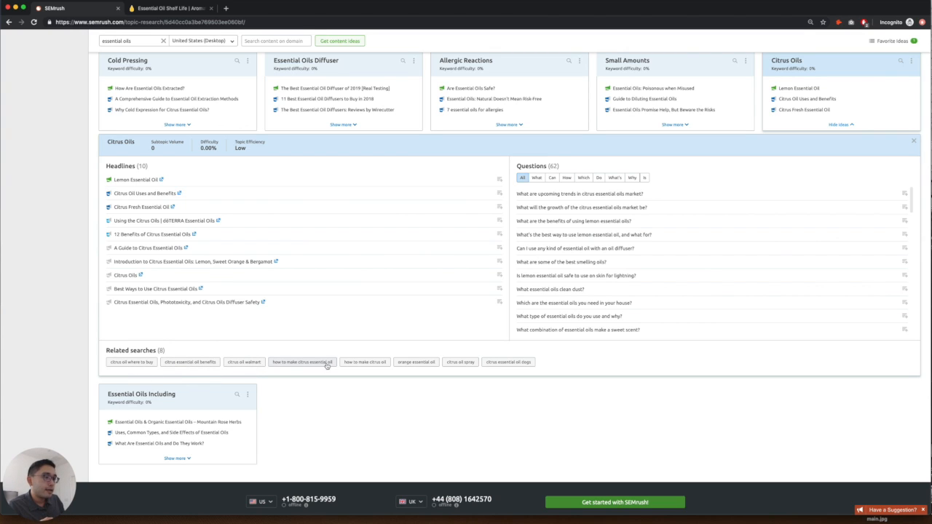
{"action": "mouse_move", "coordinate": [335, 368]}
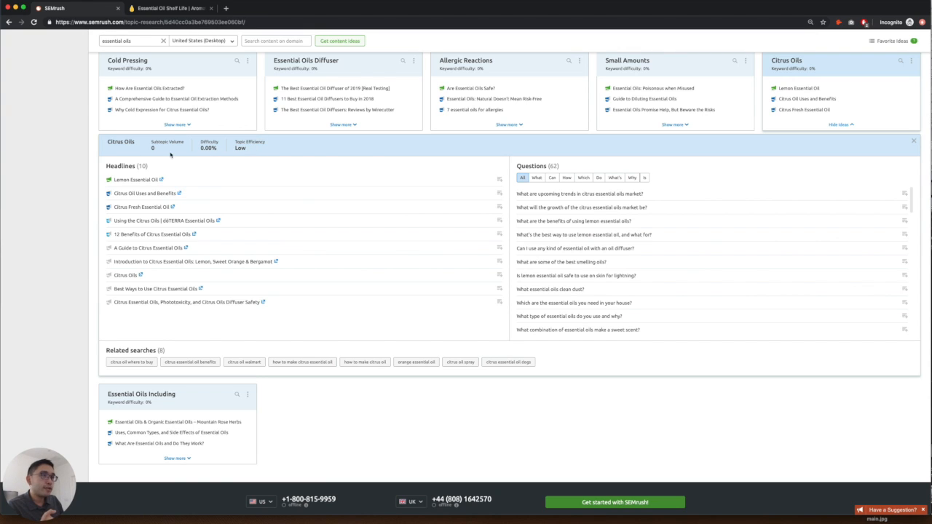
{"action": "mouse_move", "coordinate": [247, 155]}
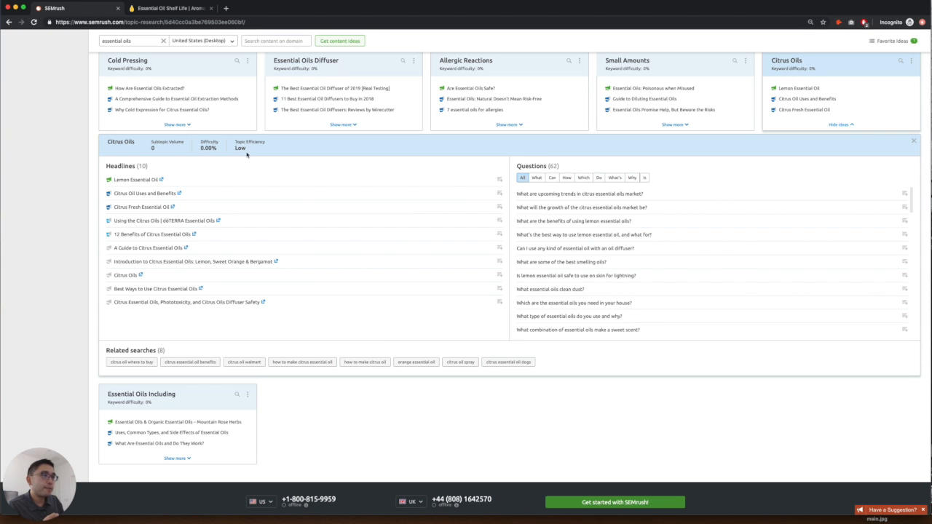
{"action": "mouse_move", "coordinate": [247, 151]}
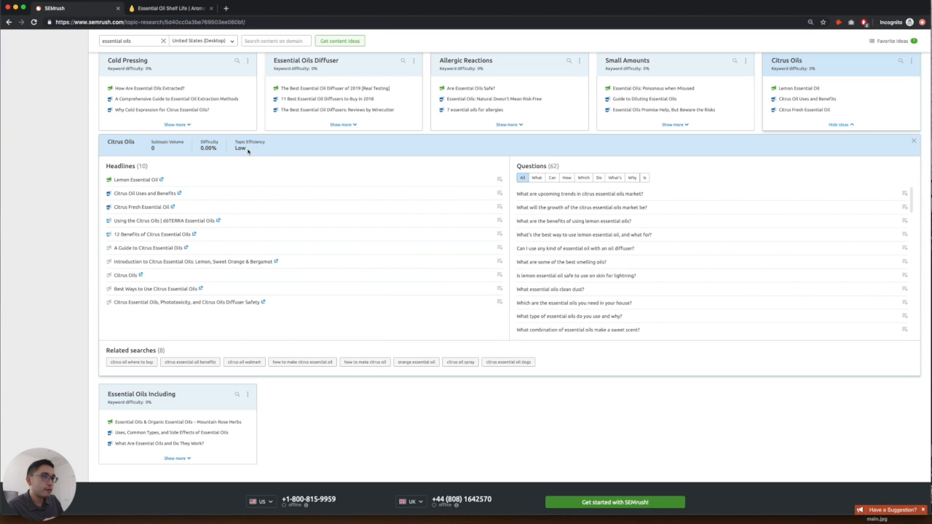
{"action": "mouse_move", "coordinate": [180, 158]}
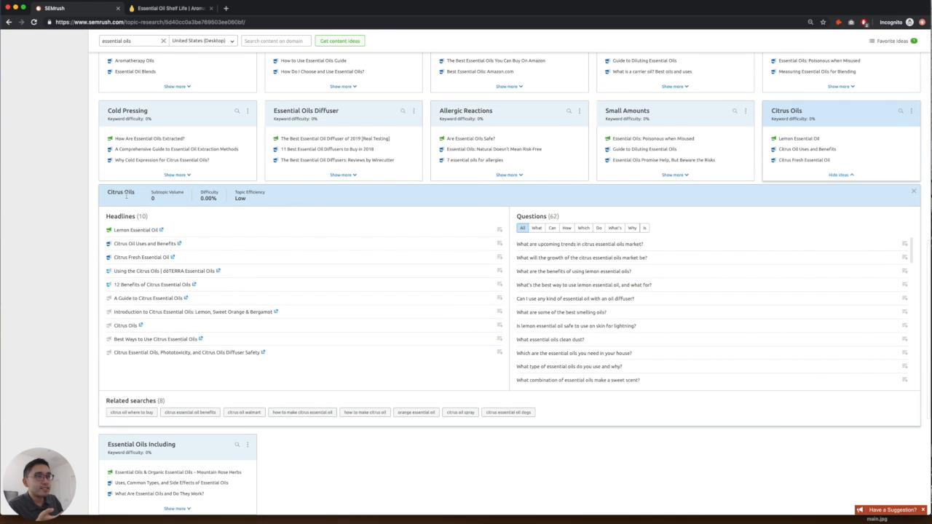
{"action": "scroll", "scroll_direction": "down", "scroll_amount": 3}
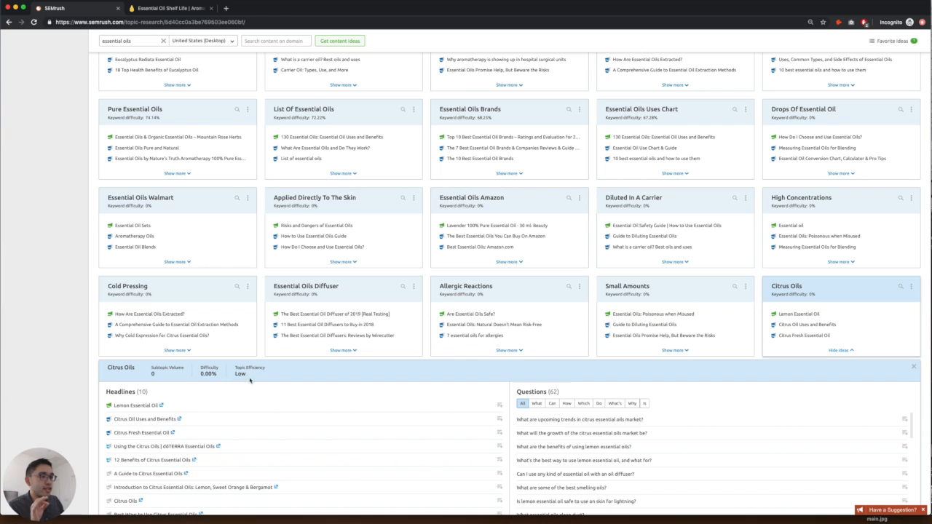
{"action": "scroll", "scroll_direction": "down", "scroll_amount": 3}
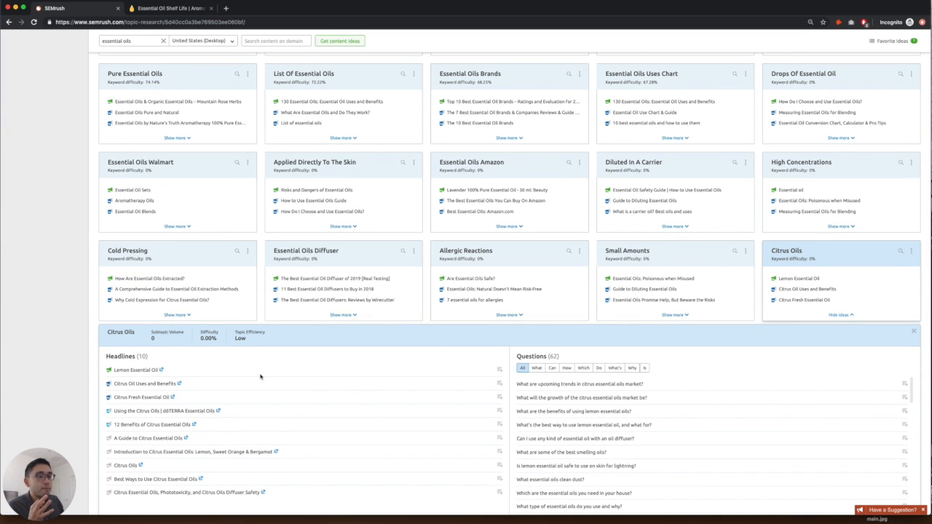
{"action": "mouse_move", "coordinate": [251, 415]}
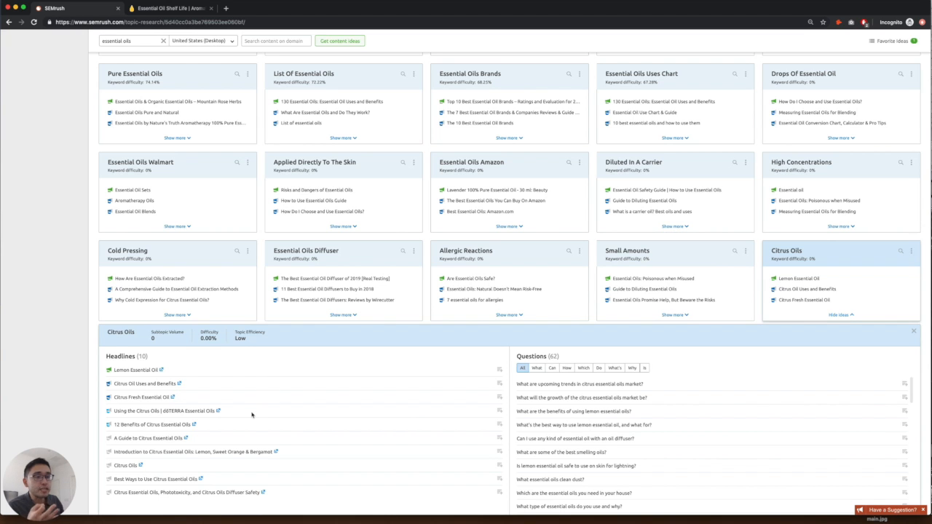
{"action": "scroll", "scroll_direction": "down", "scroll_amount": 3}
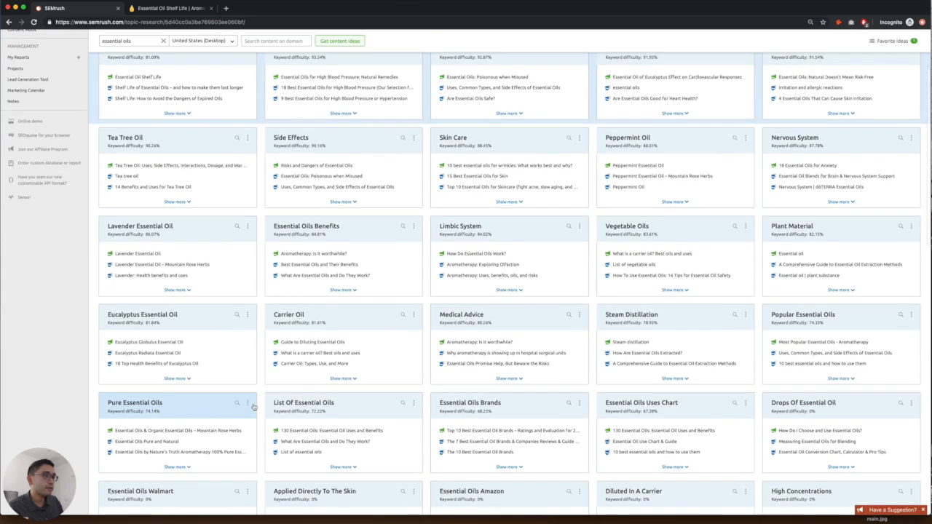
{"action": "scroll", "scroll_direction": "down", "scroll_amount": 3}
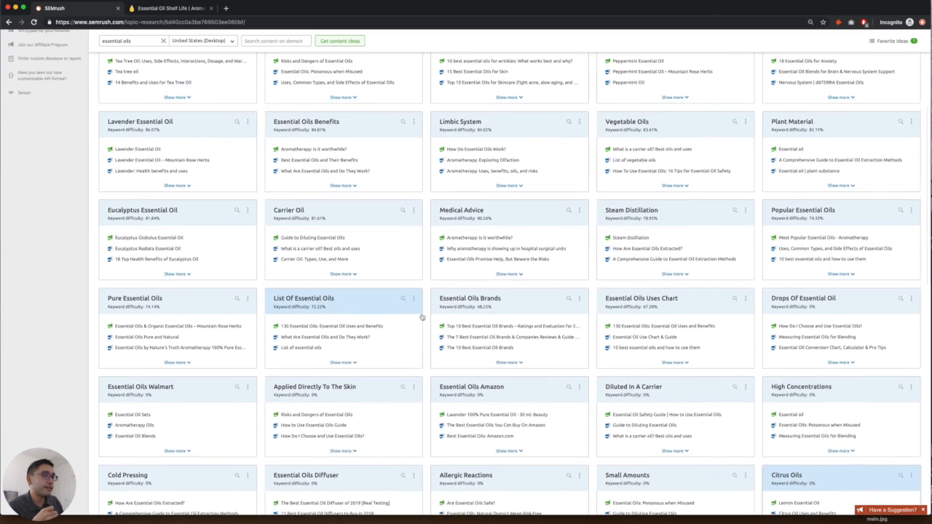
{"action": "scroll", "scroll_direction": "down", "scroll_amount": 3}
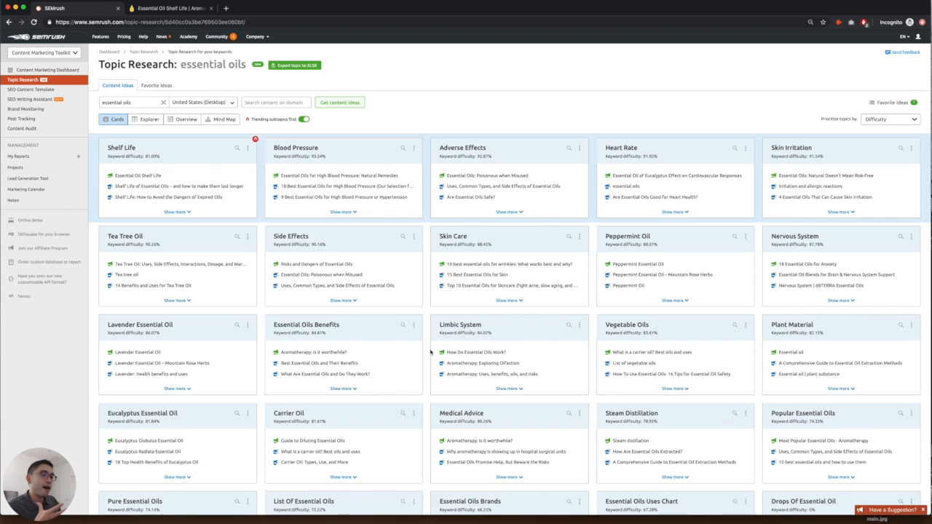
{"action": "mouse_move", "coordinate": [249, 341]}
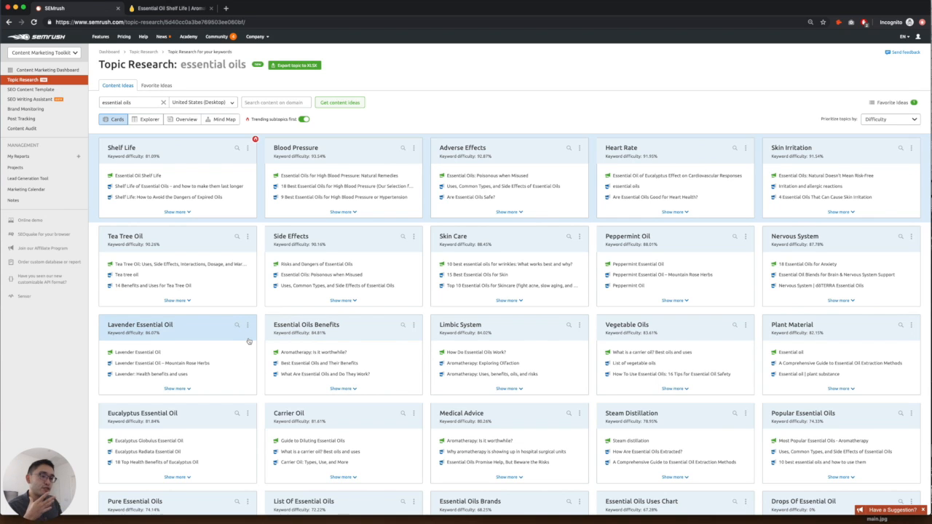
{"action": "mouse_move", "coordinate": [254, 341]}
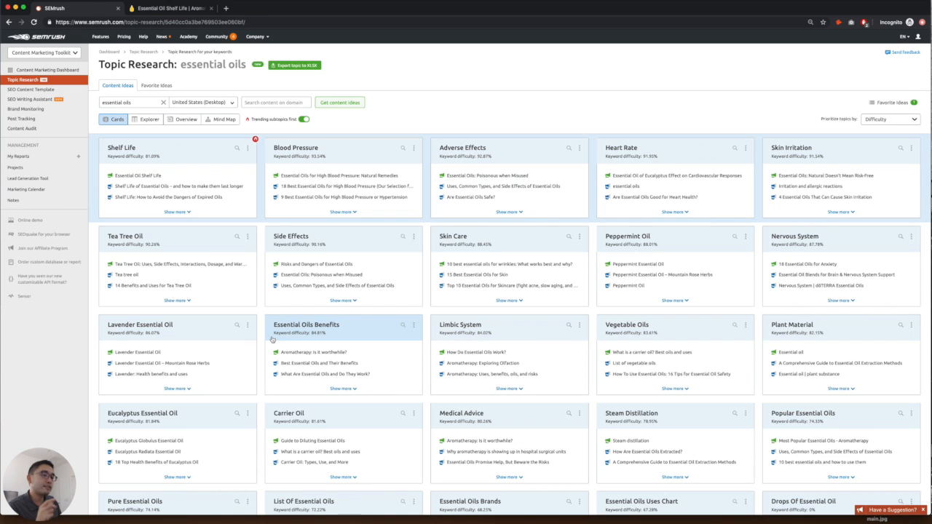
{"action": "mouse_move", "coordinate": [633, 385]}
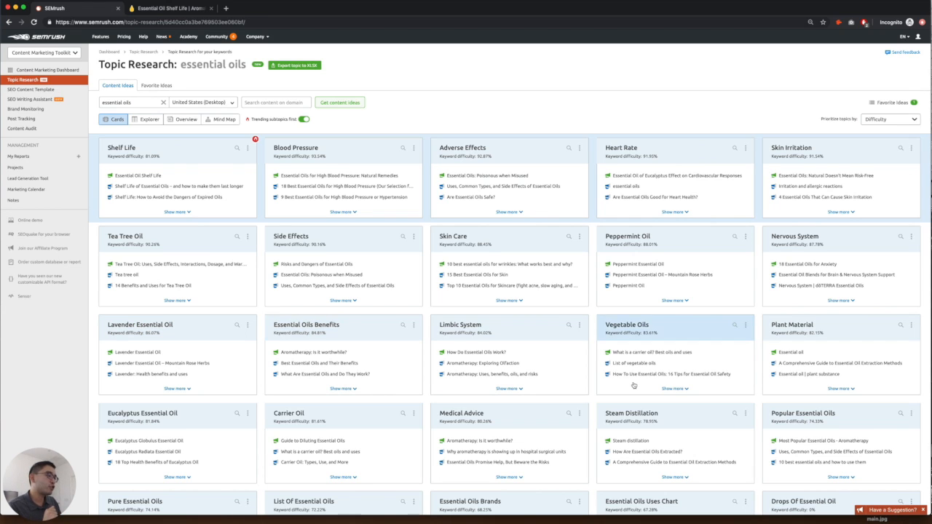